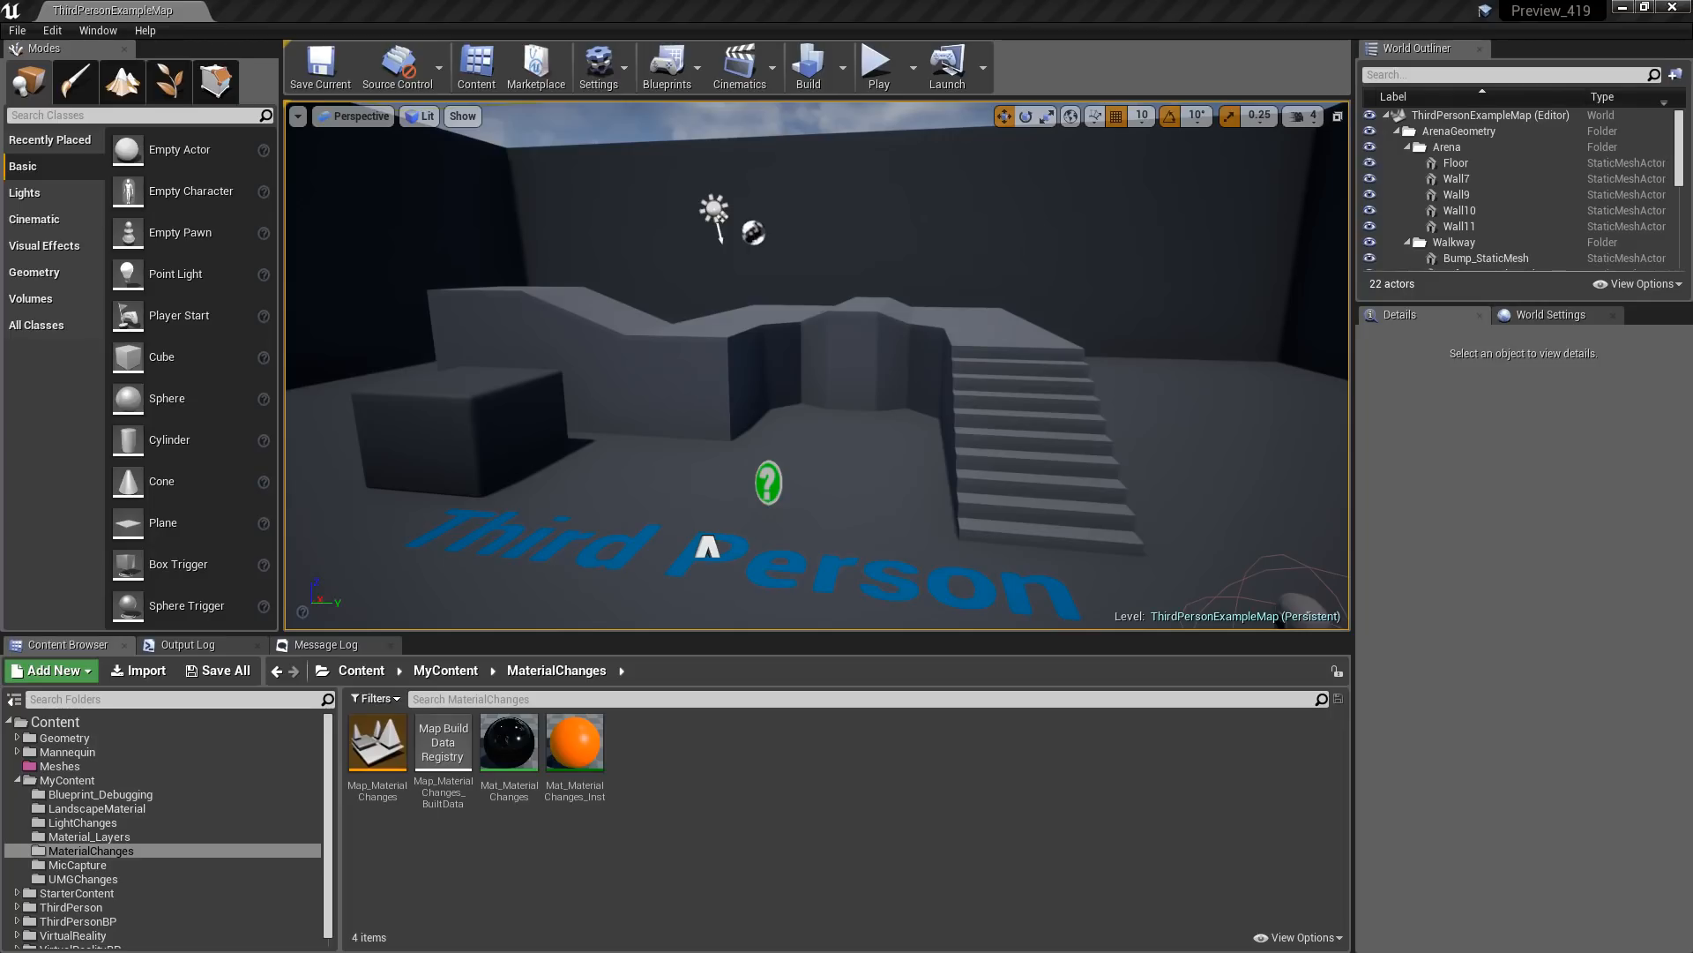
- Raise the viewport Screen Percentage to 200, then lower it to about 134
click(298, 116)
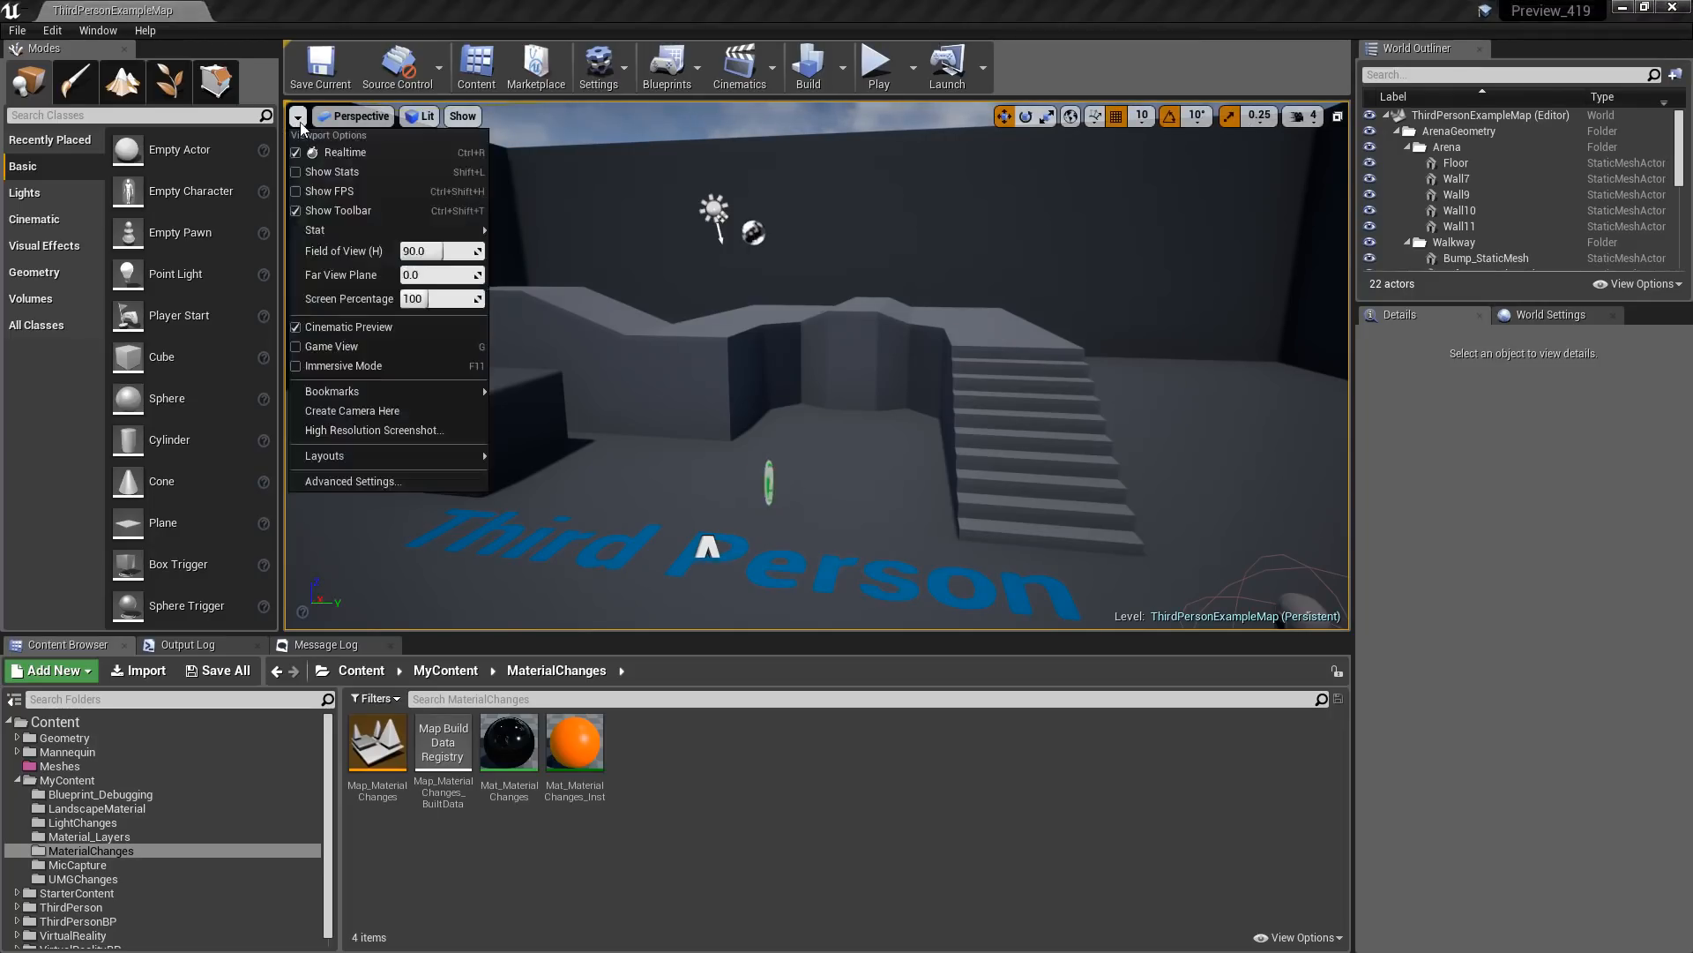
mouse_move(314, 229)
text(200)
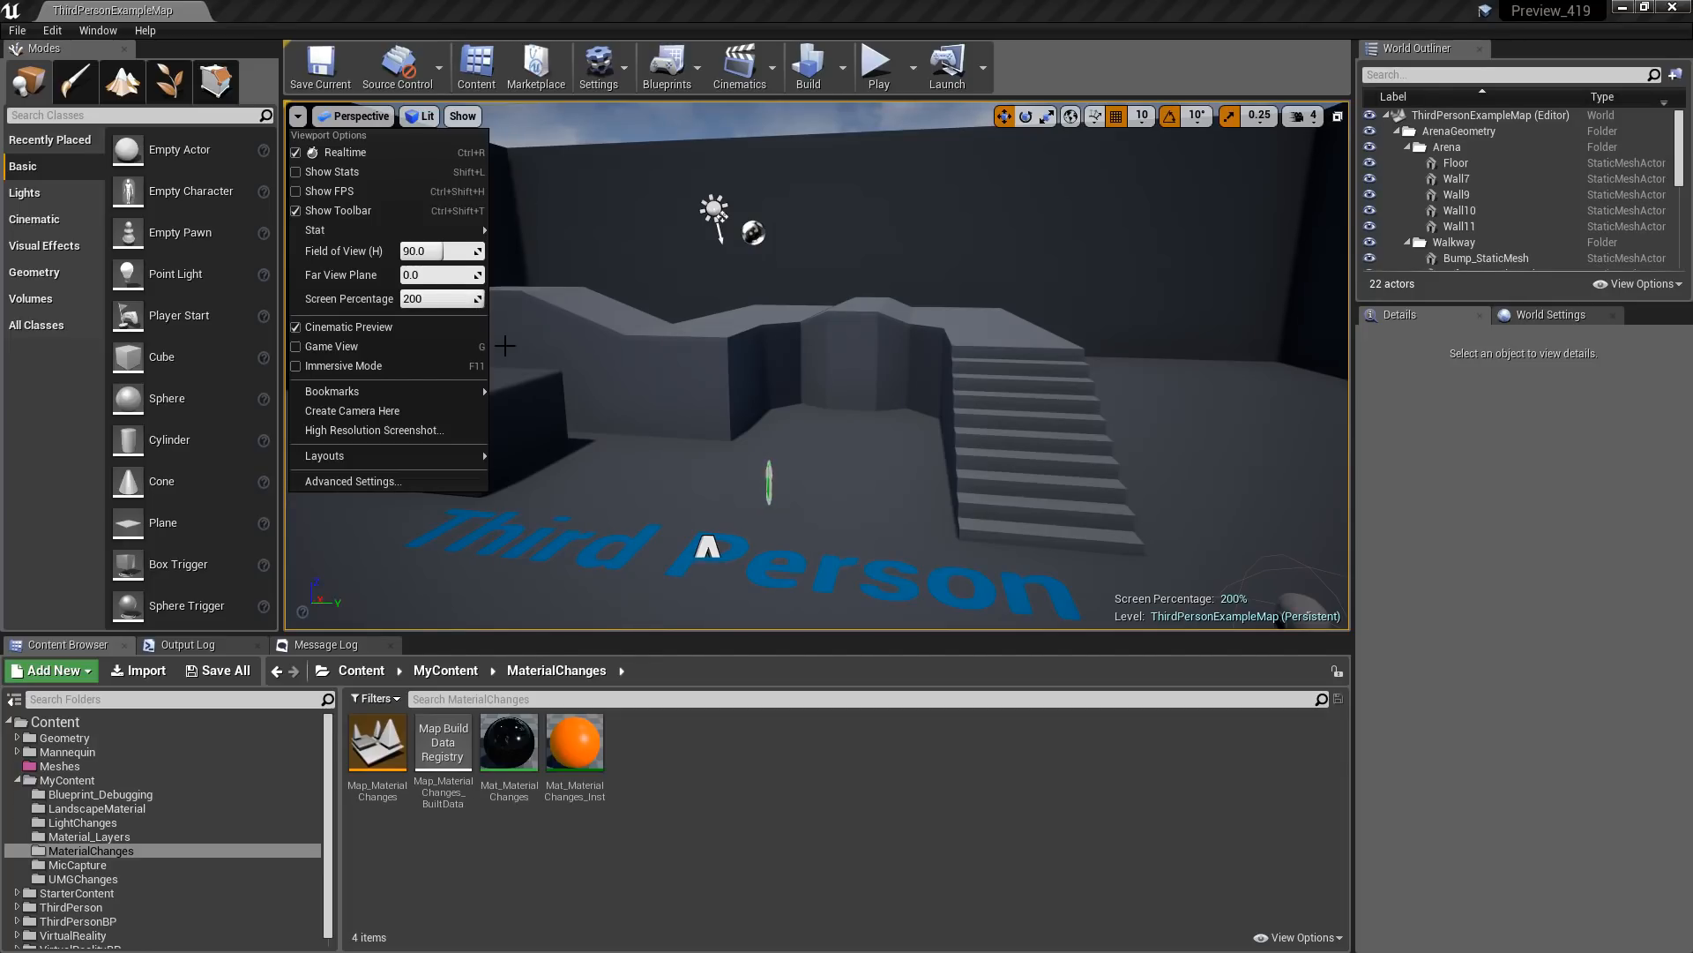
mouse_move(388, 307)
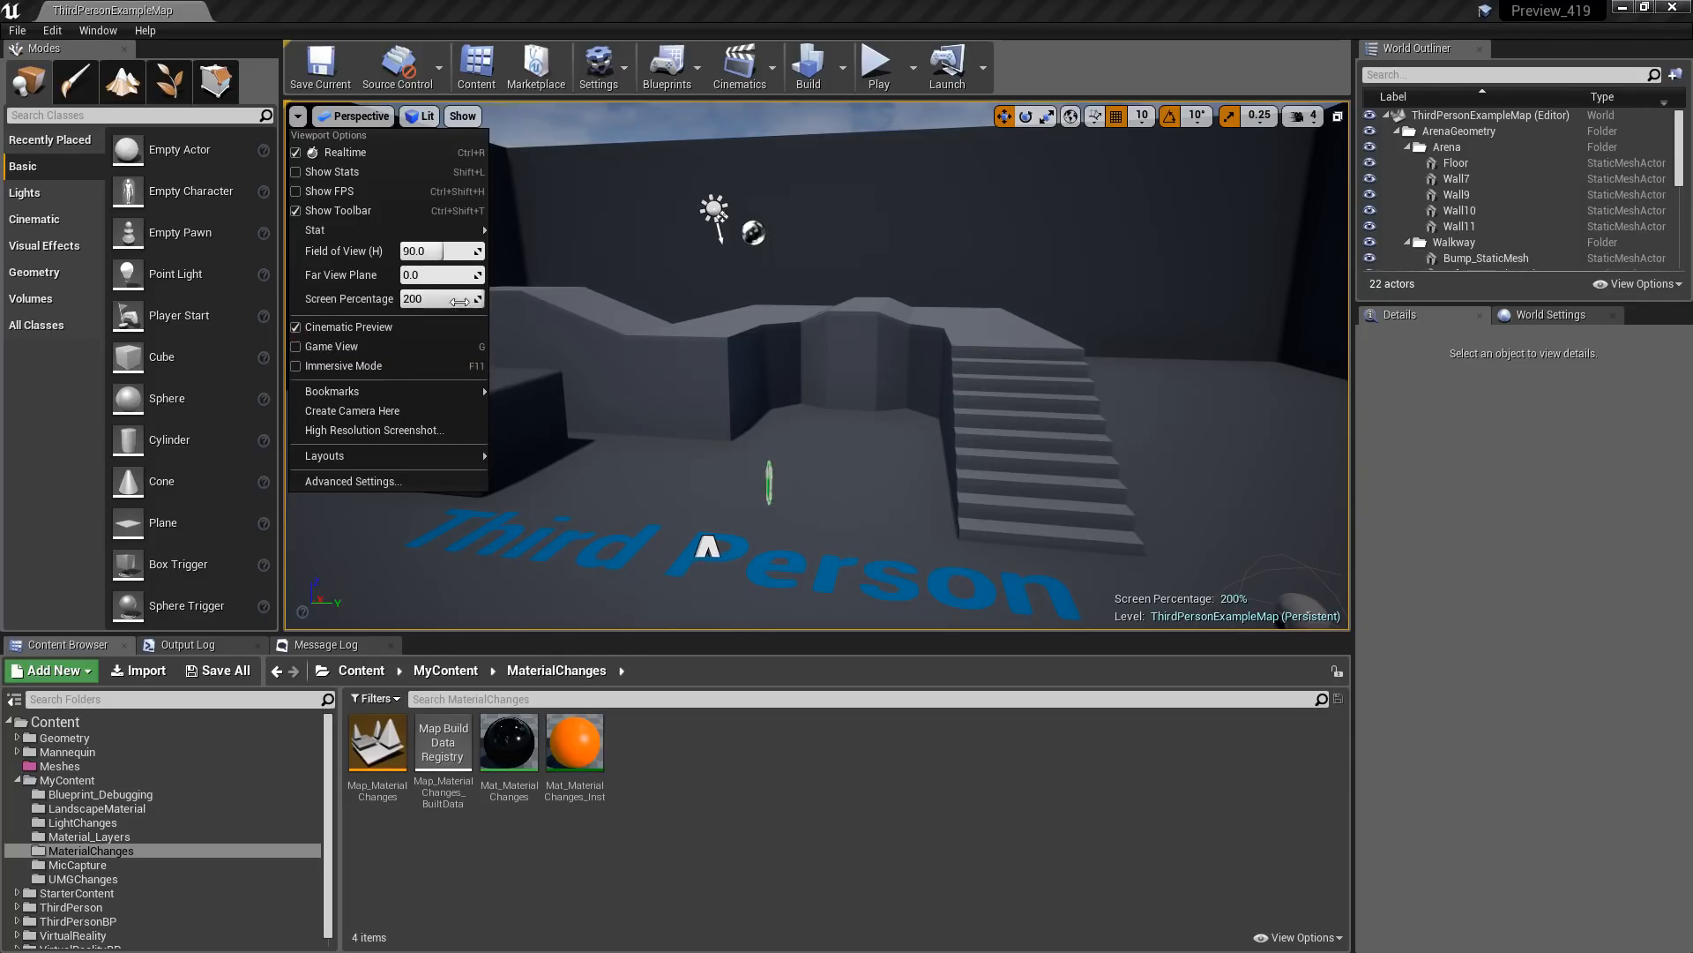
drag(453, 298, 422, 298)
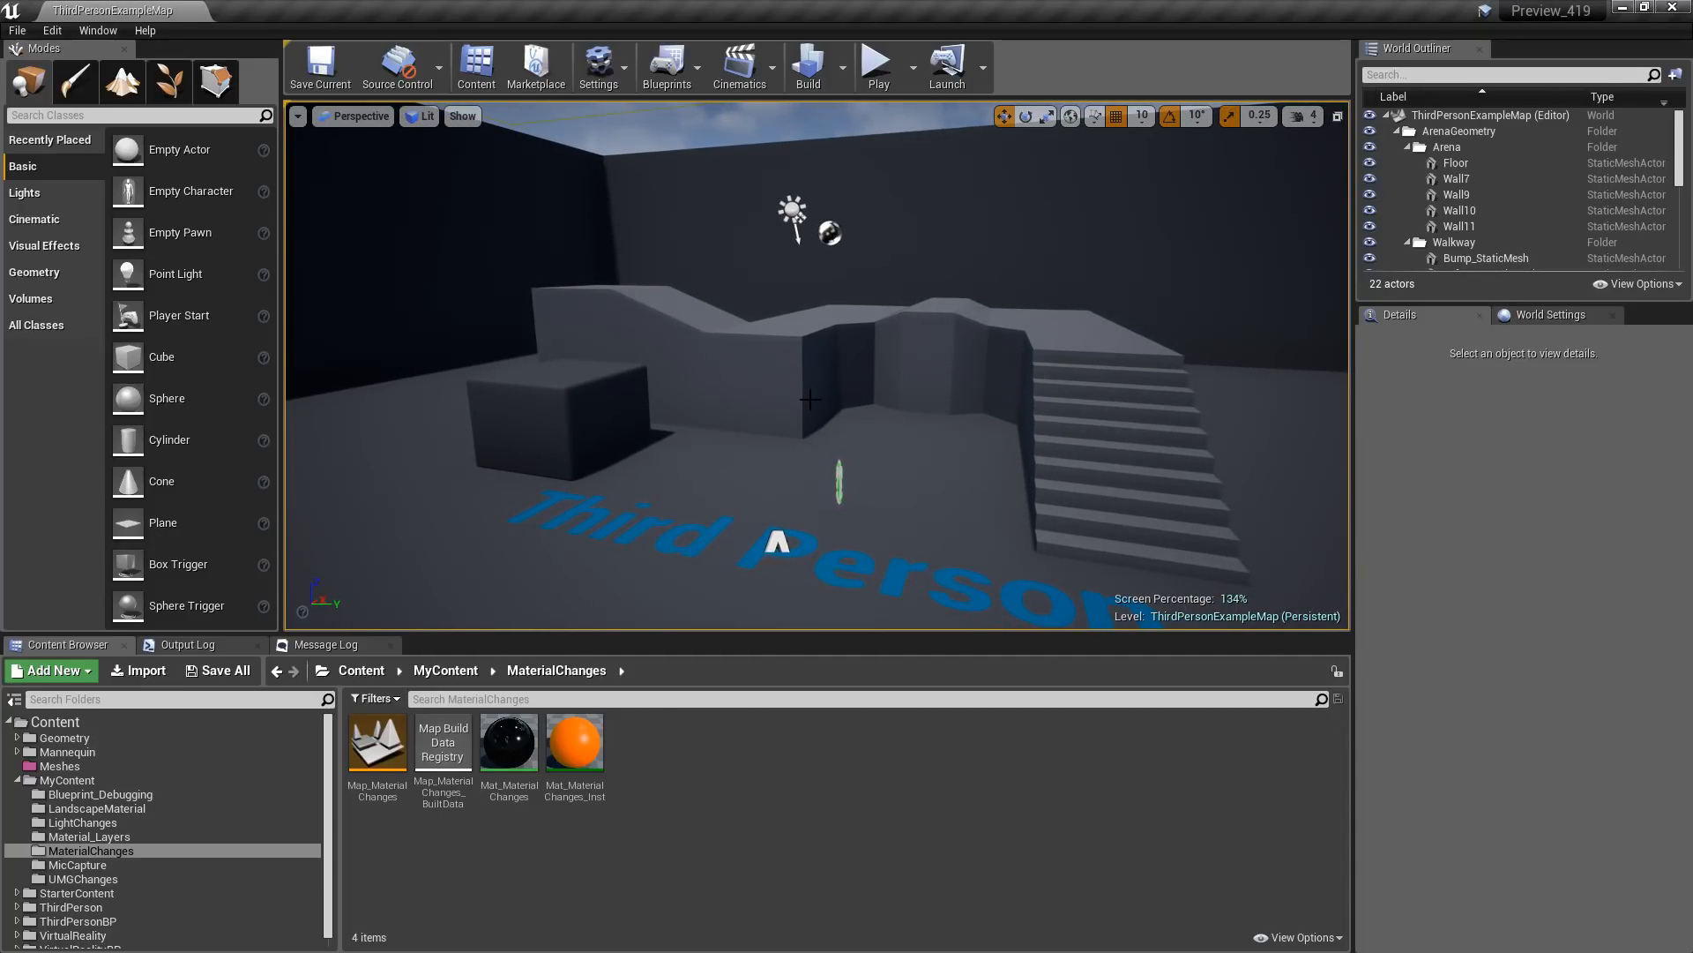
- Change the Resolution Scale in Engine Scalability Settings so the viewport reports 200% screen percentage
click(599, 60)
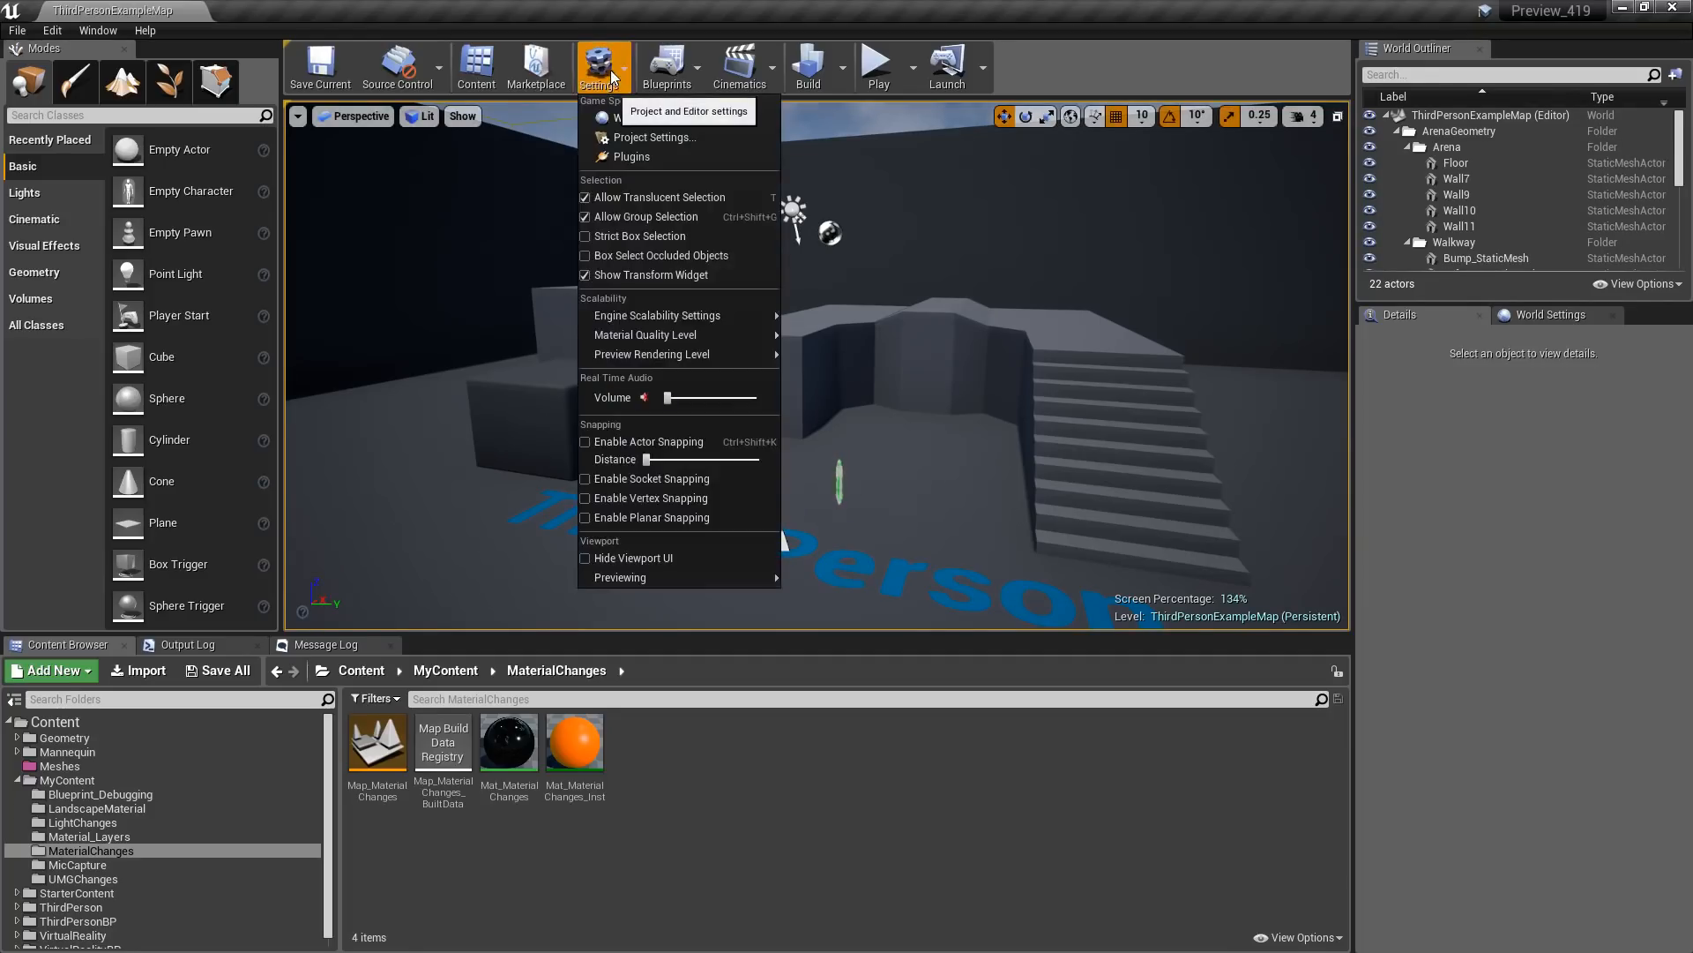
mouse_move(681, 321)
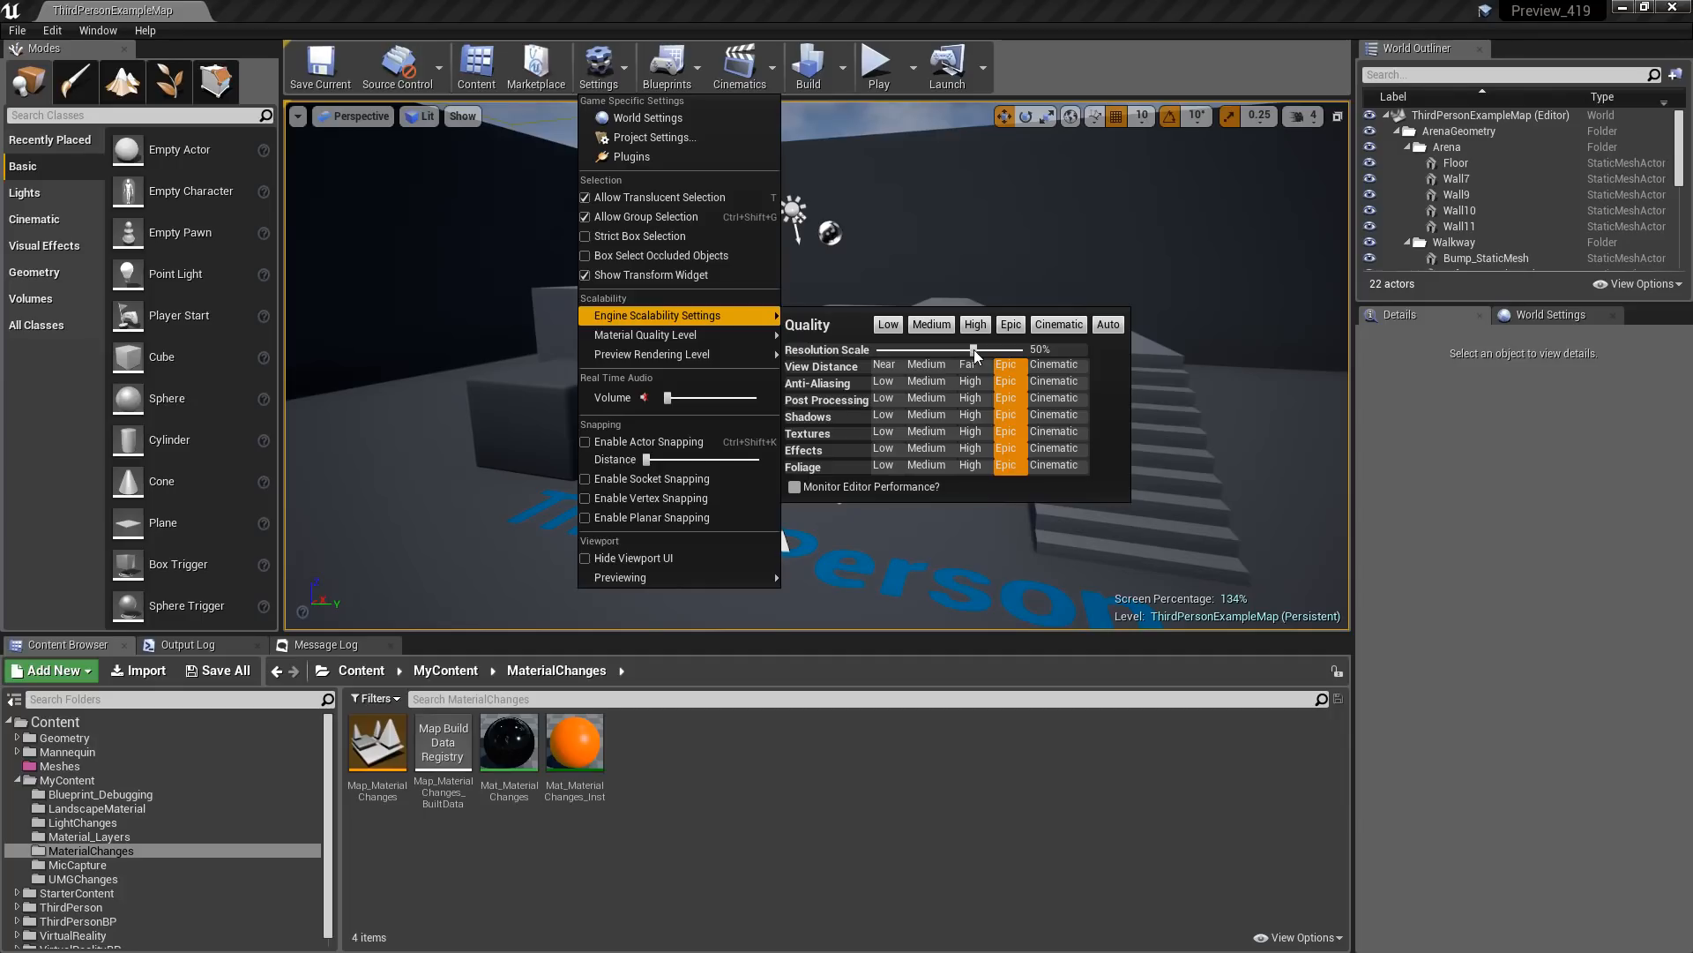
drag(972, 349, 916, 349)
text(1)
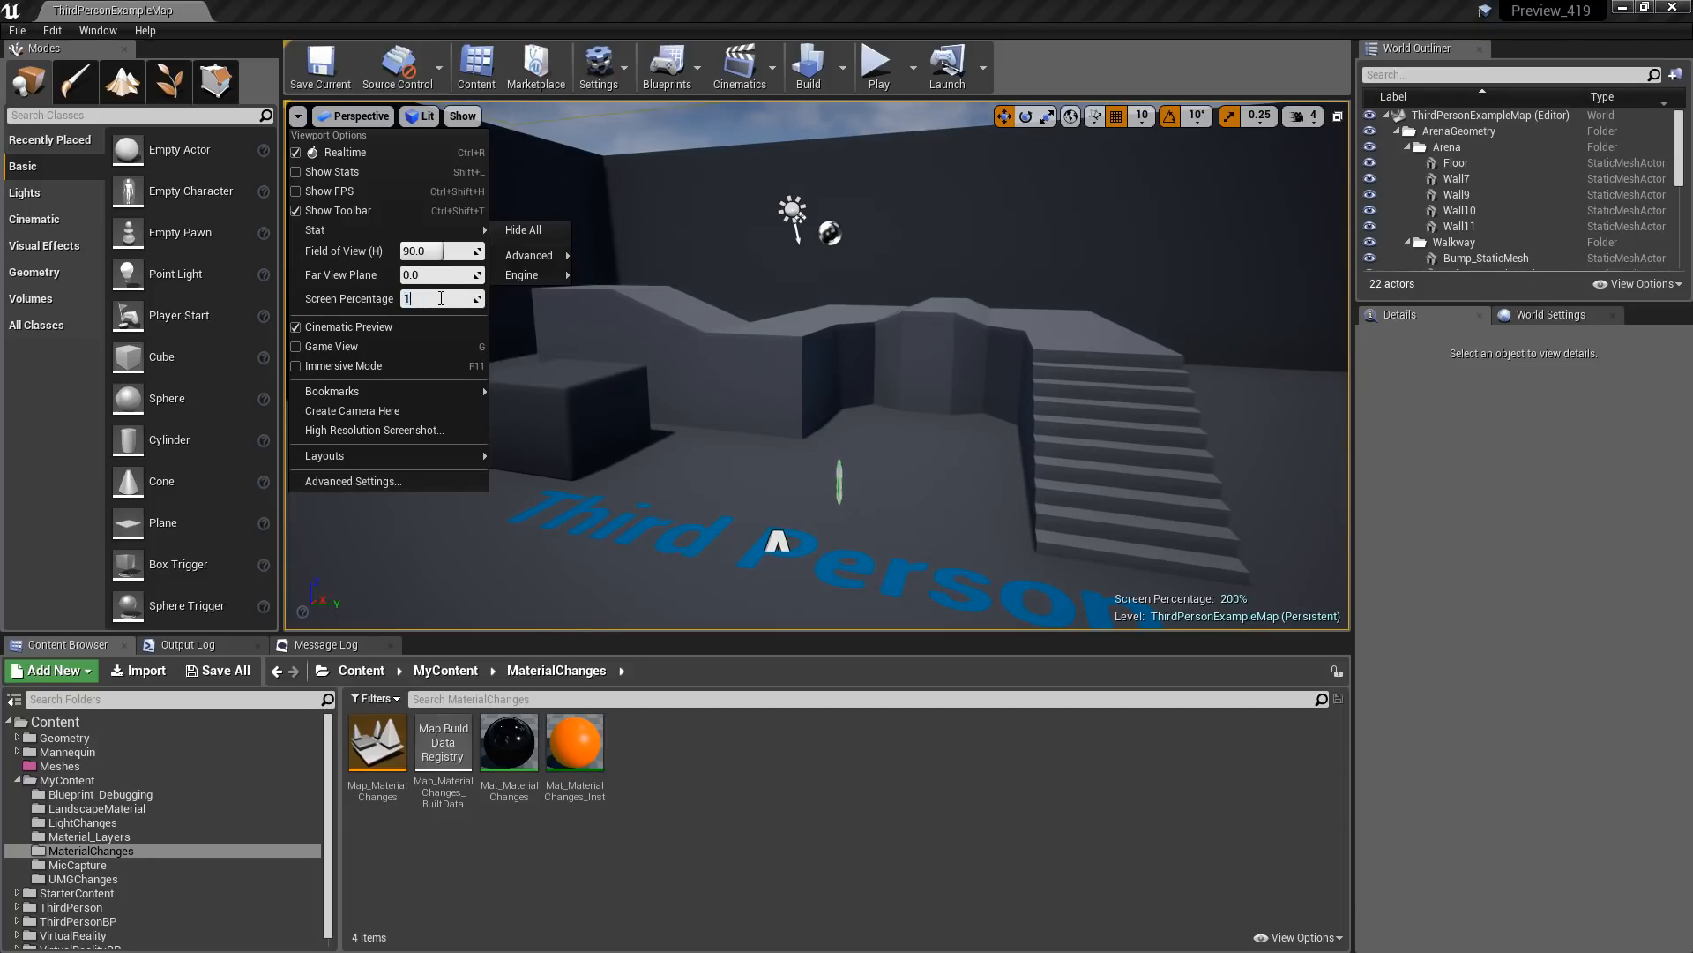
- Turn off Game Settings exposure in the Lit view mode menu so the level renders brighter
click(353, 117)
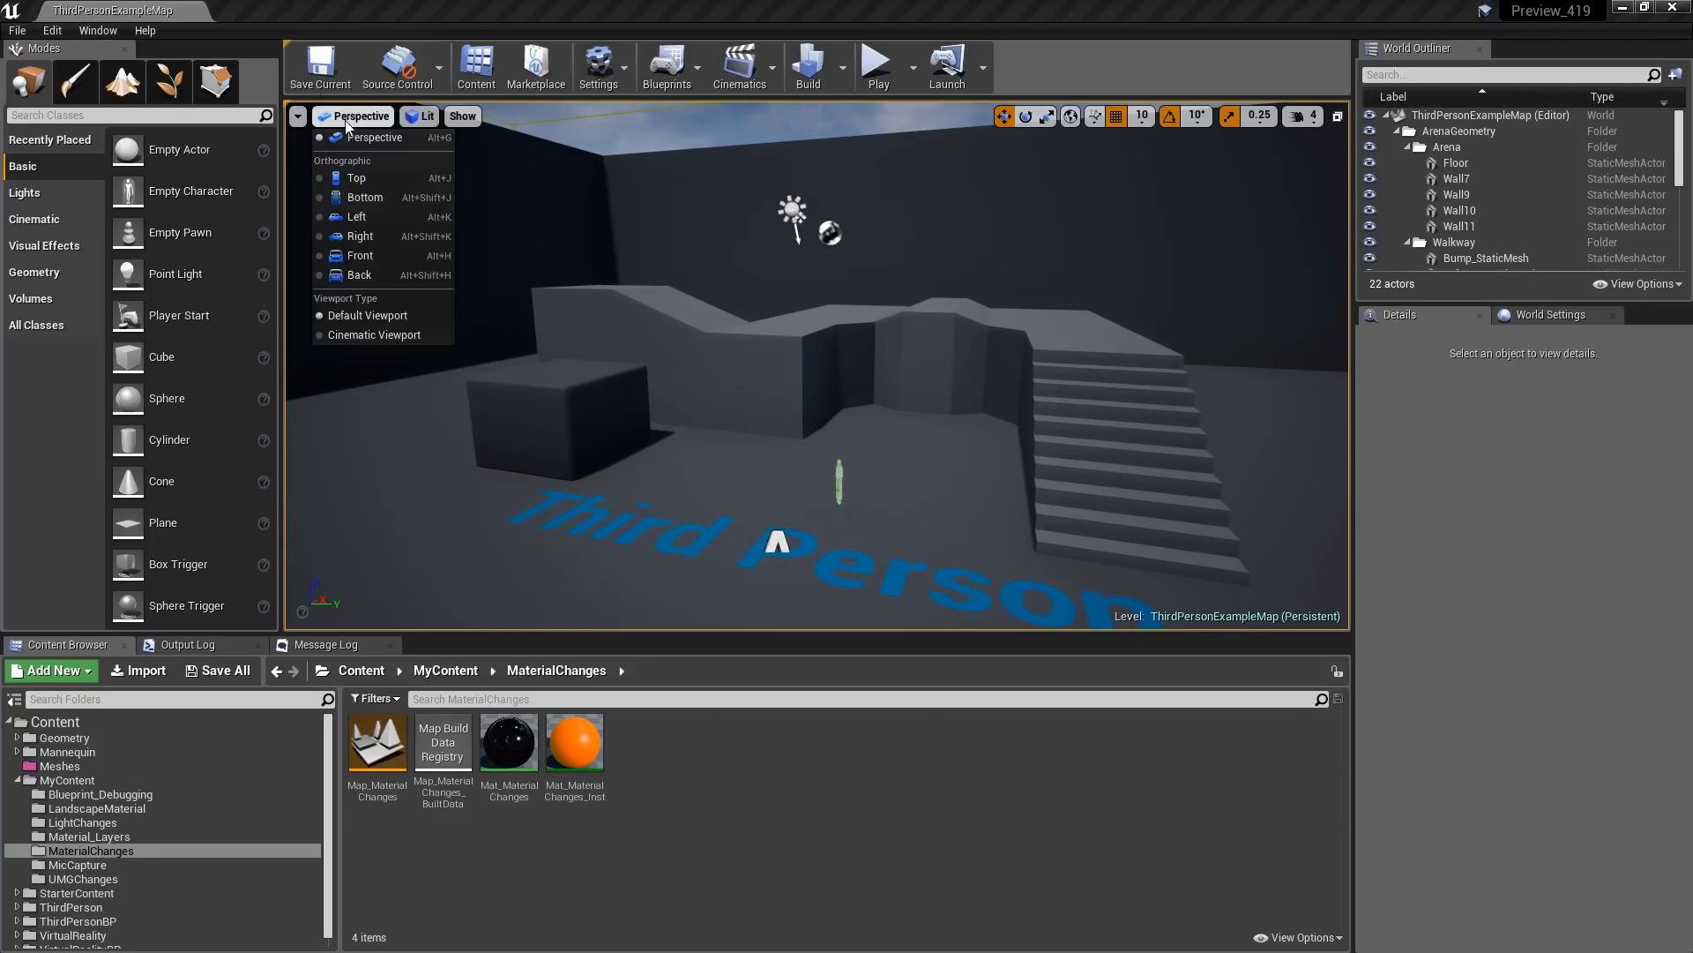
click(423, 116)
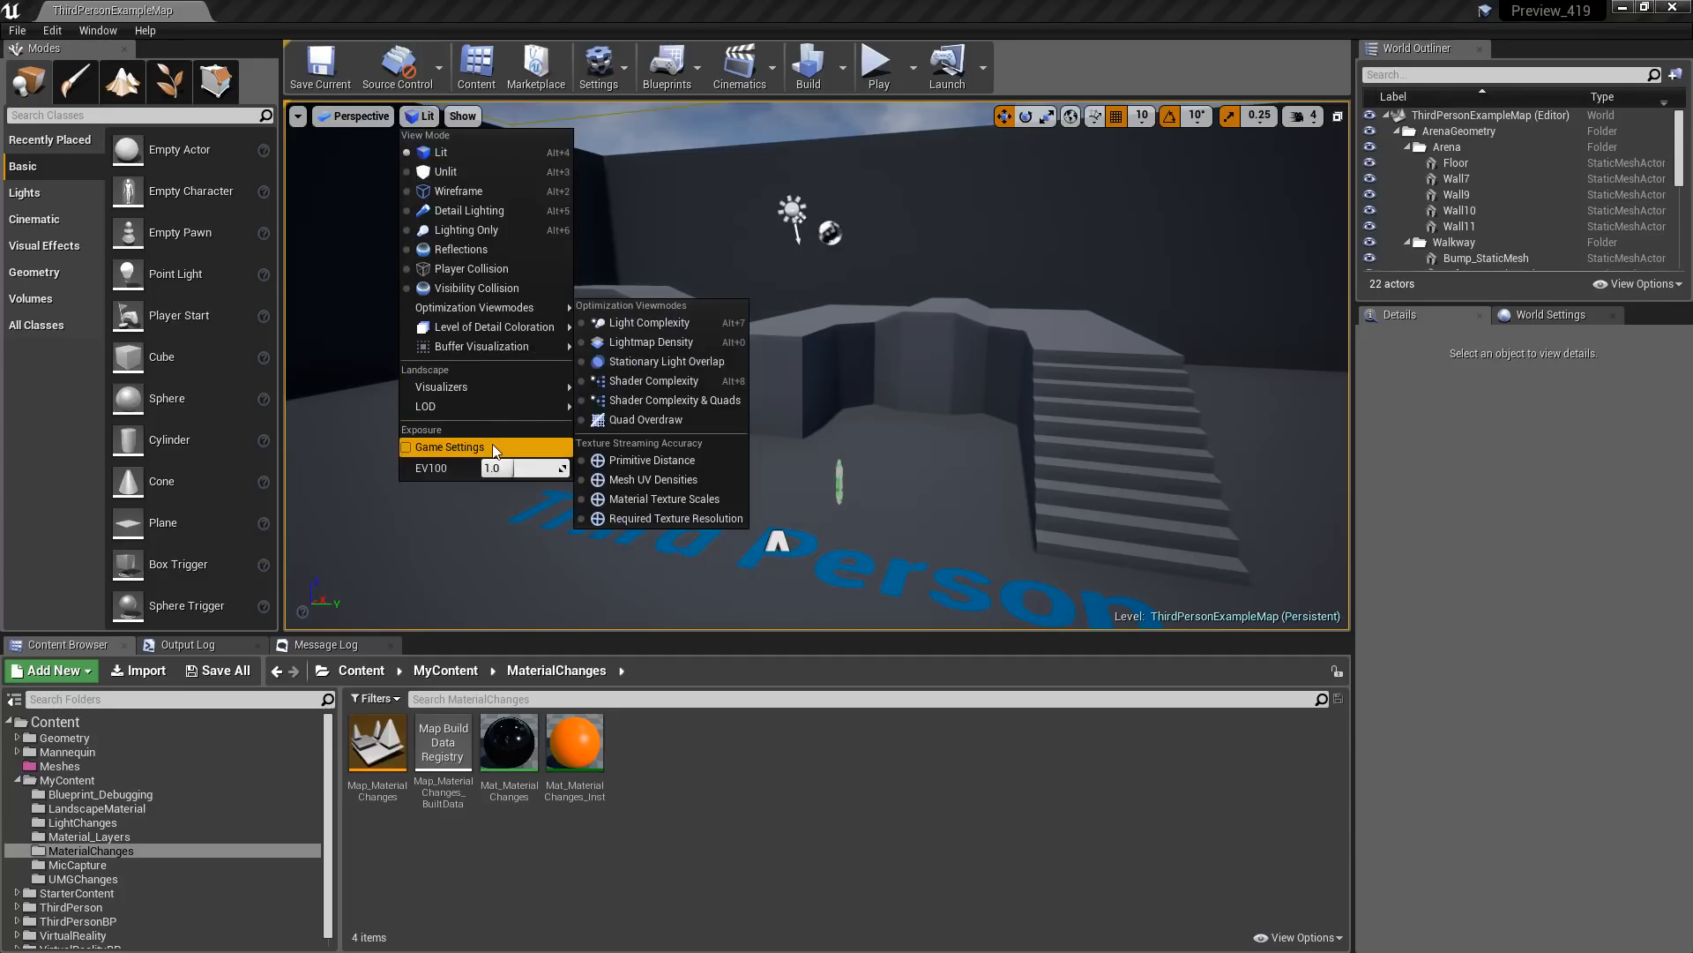
mouse_move(492, 446)
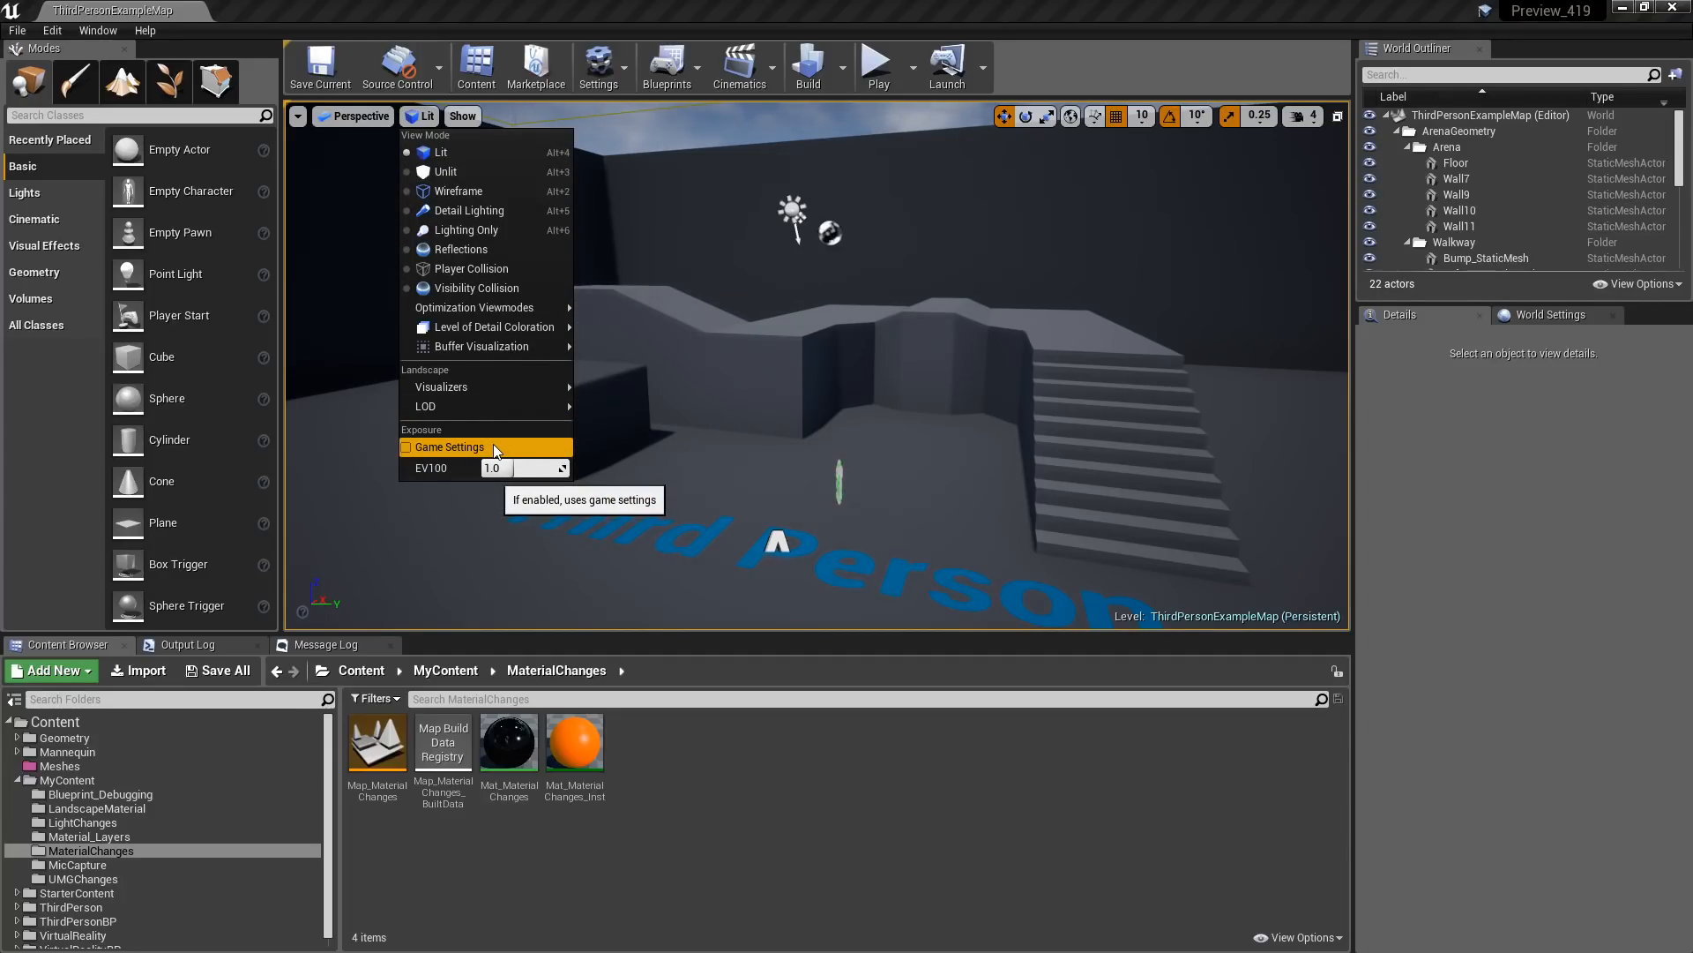
mouse_move(474, 386)
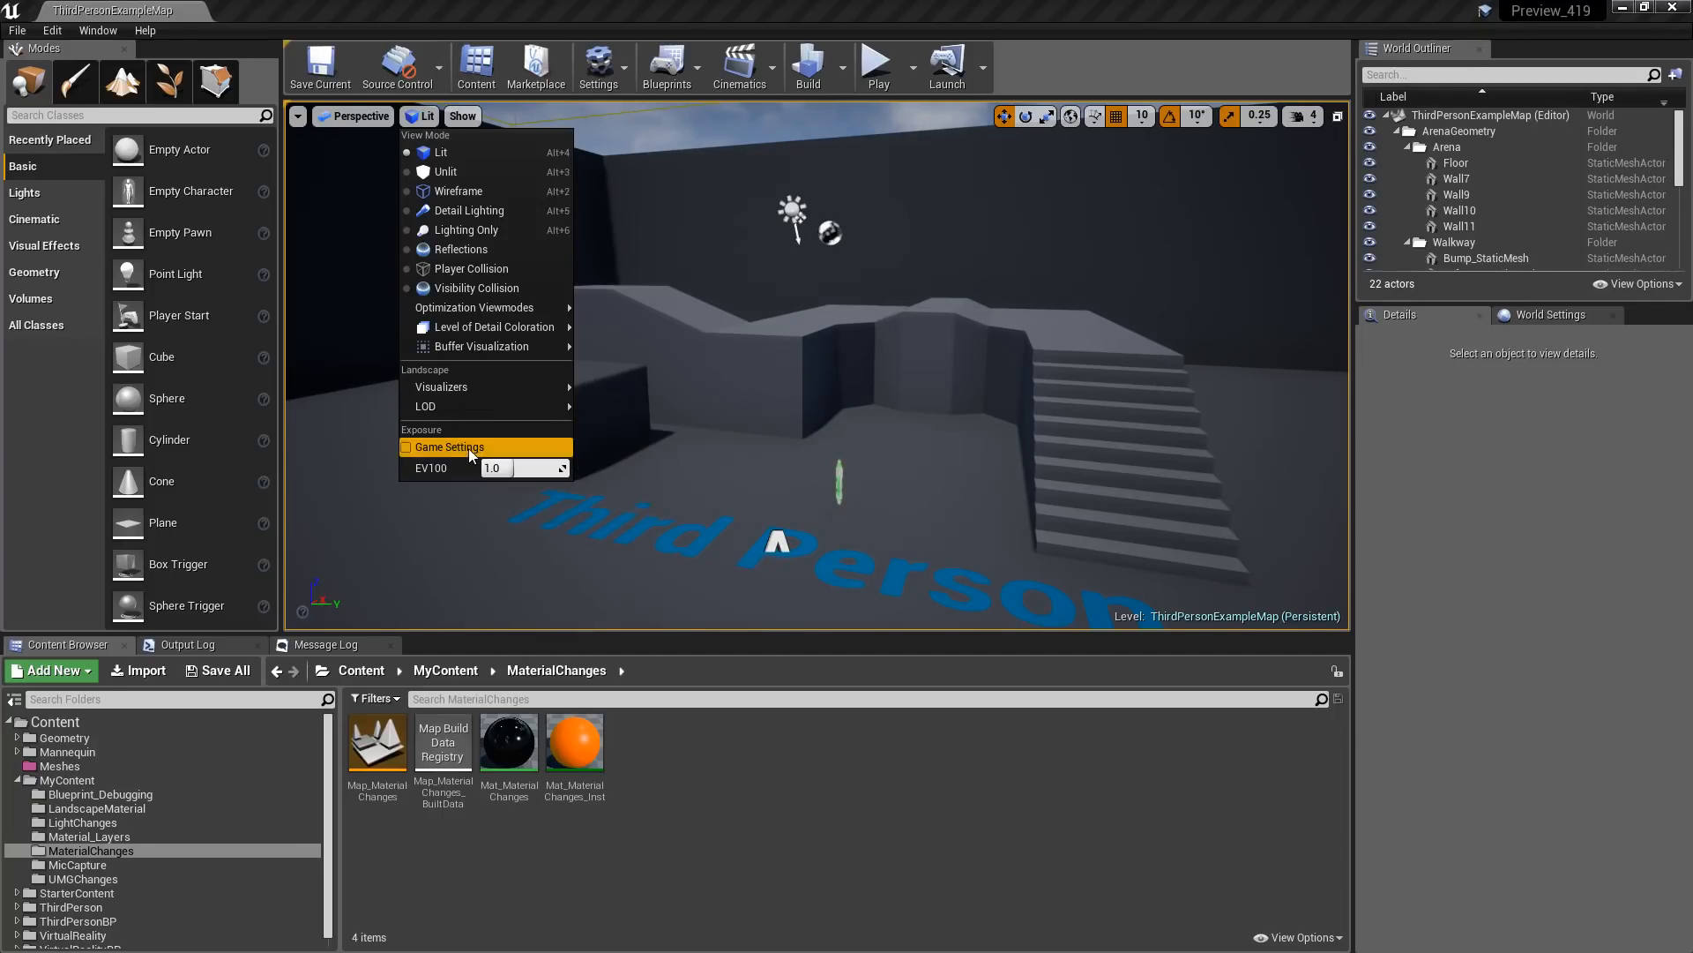
mouse_move(453, 453)
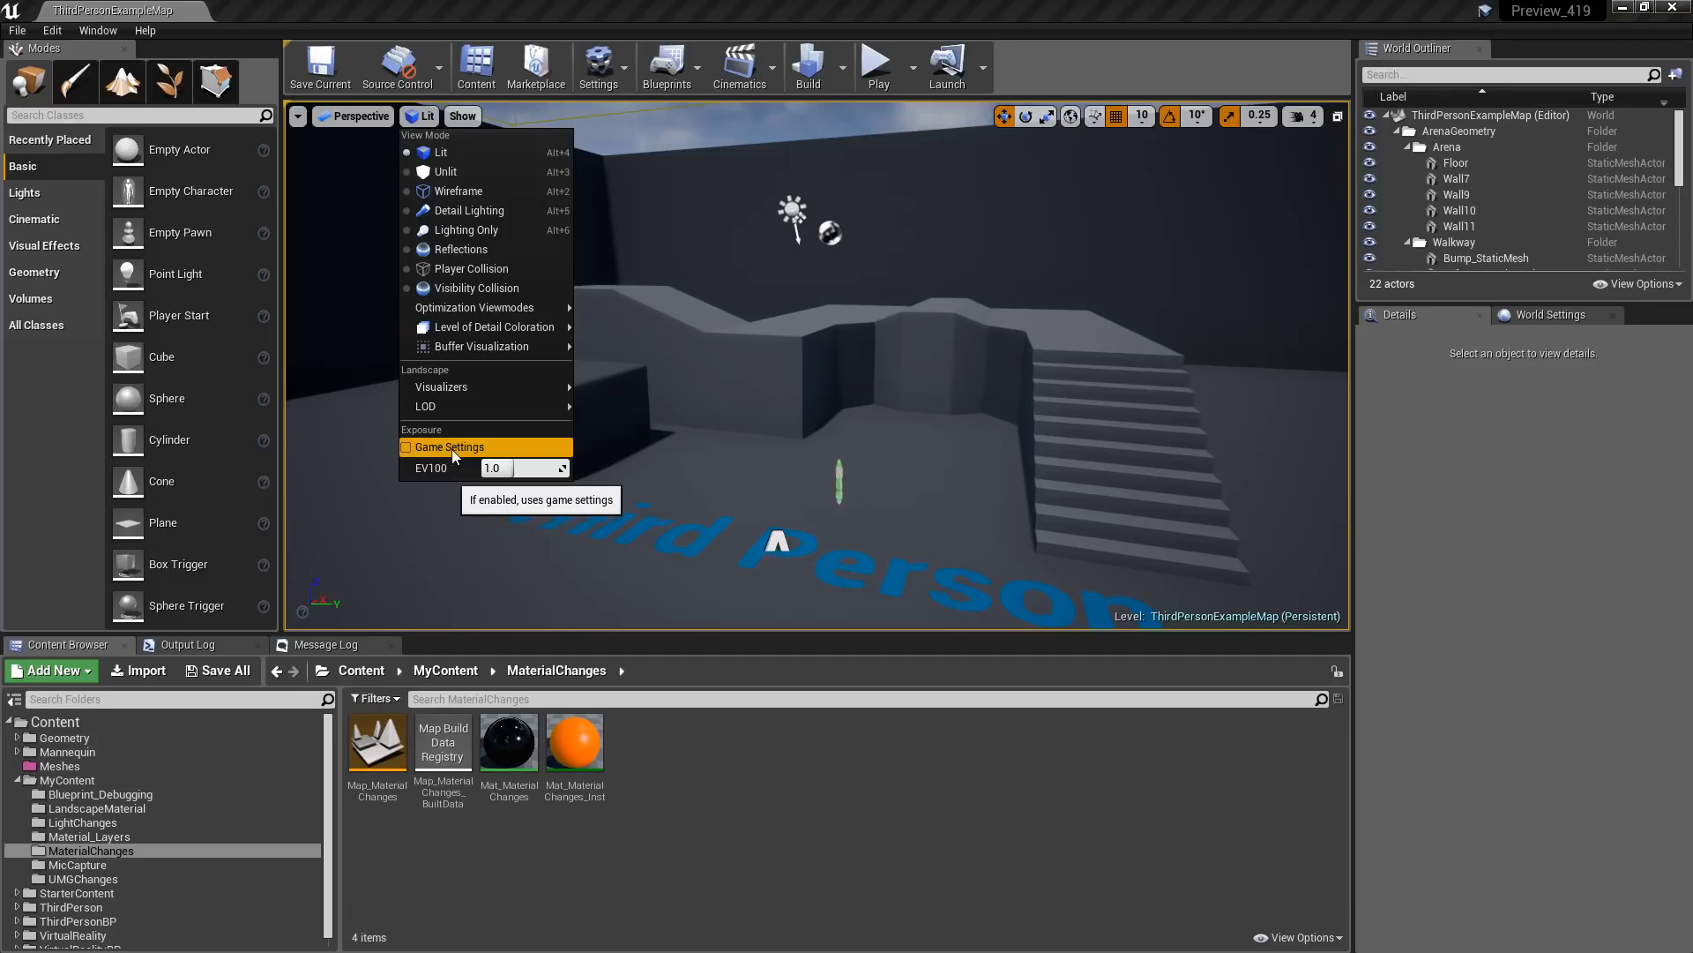
mouse_move(462, 462)
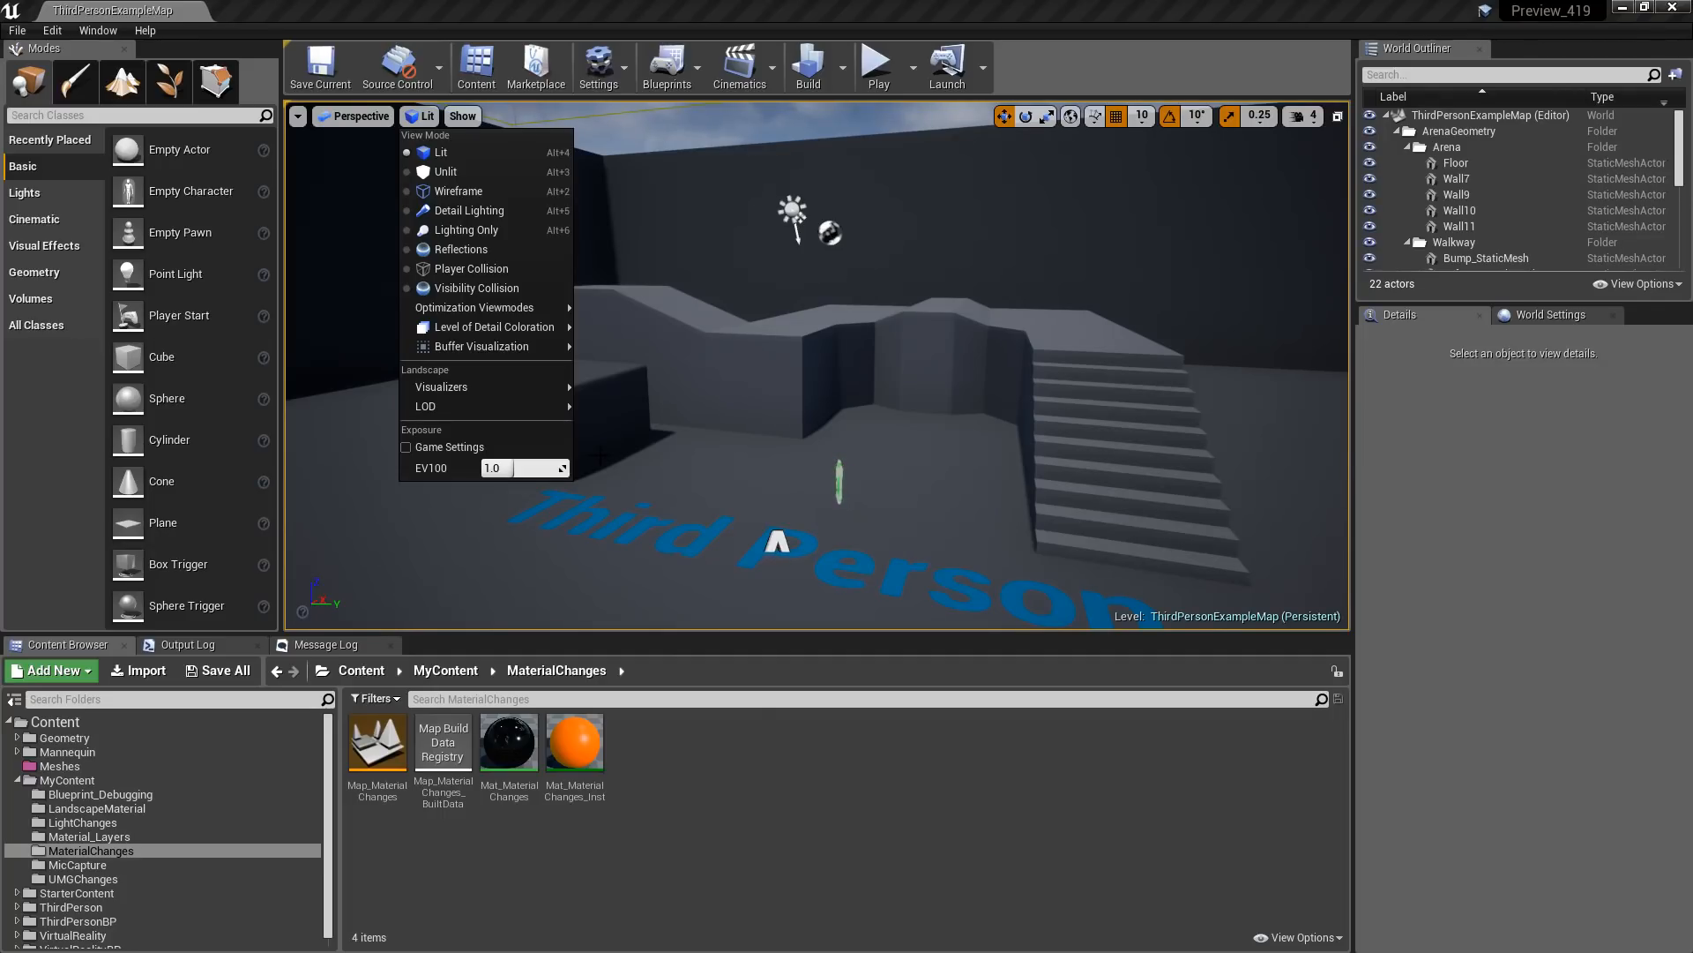
mouse_move(473, 452)
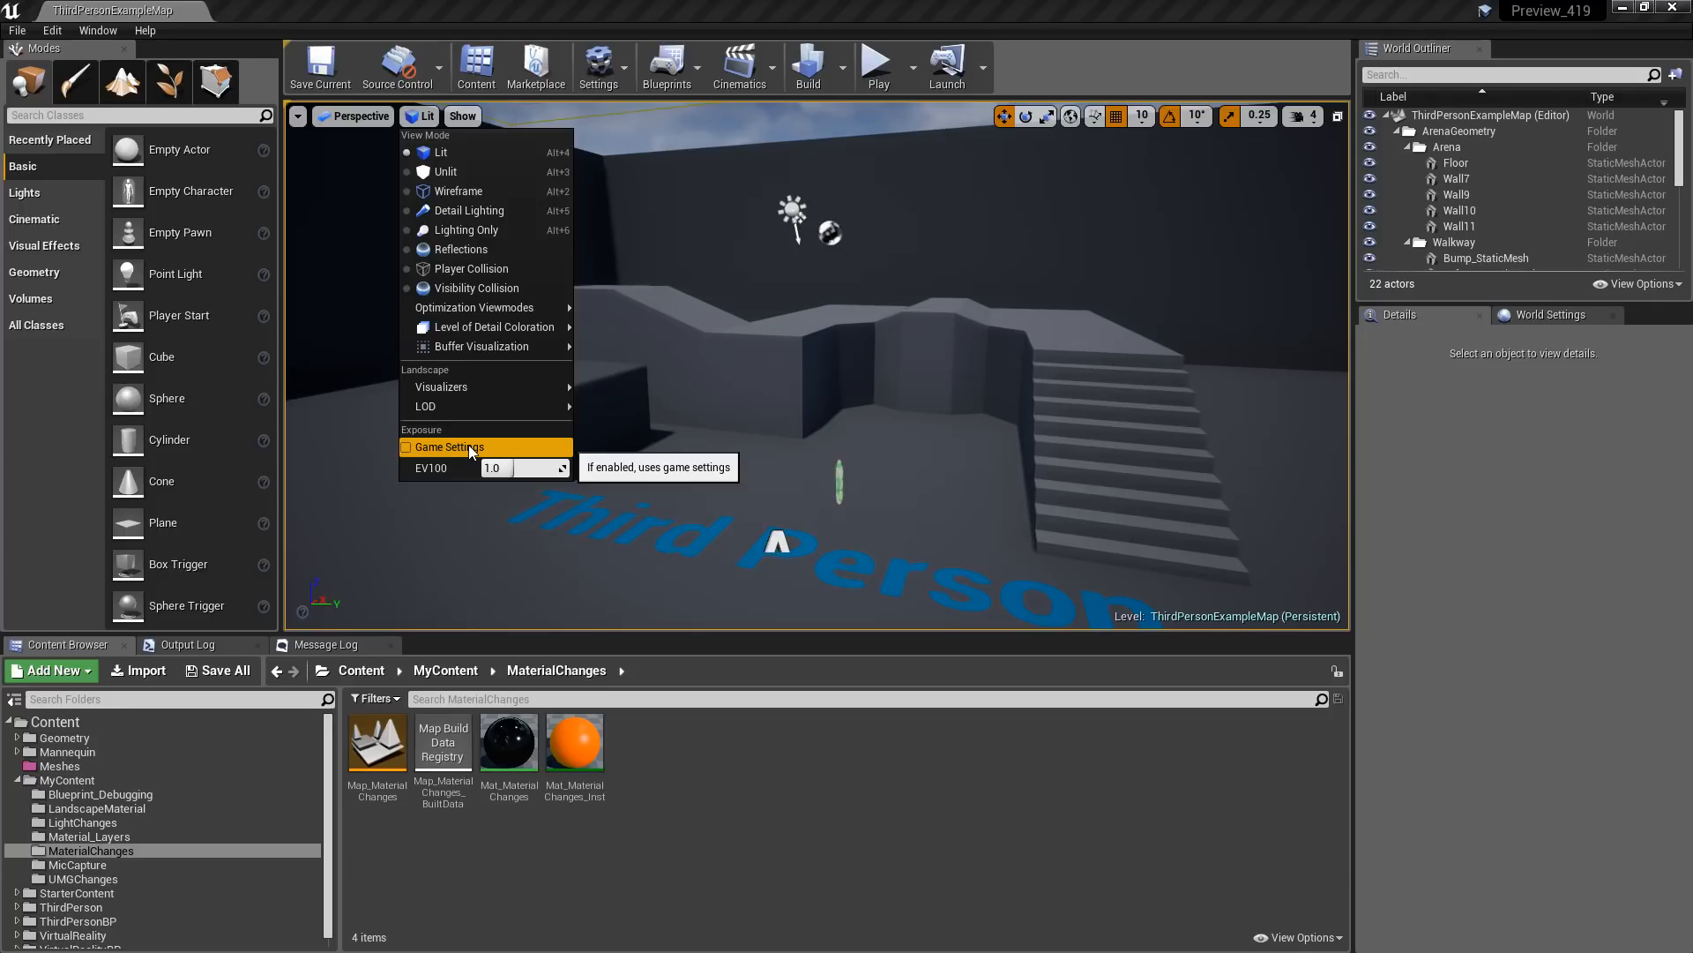
click(873, 483)
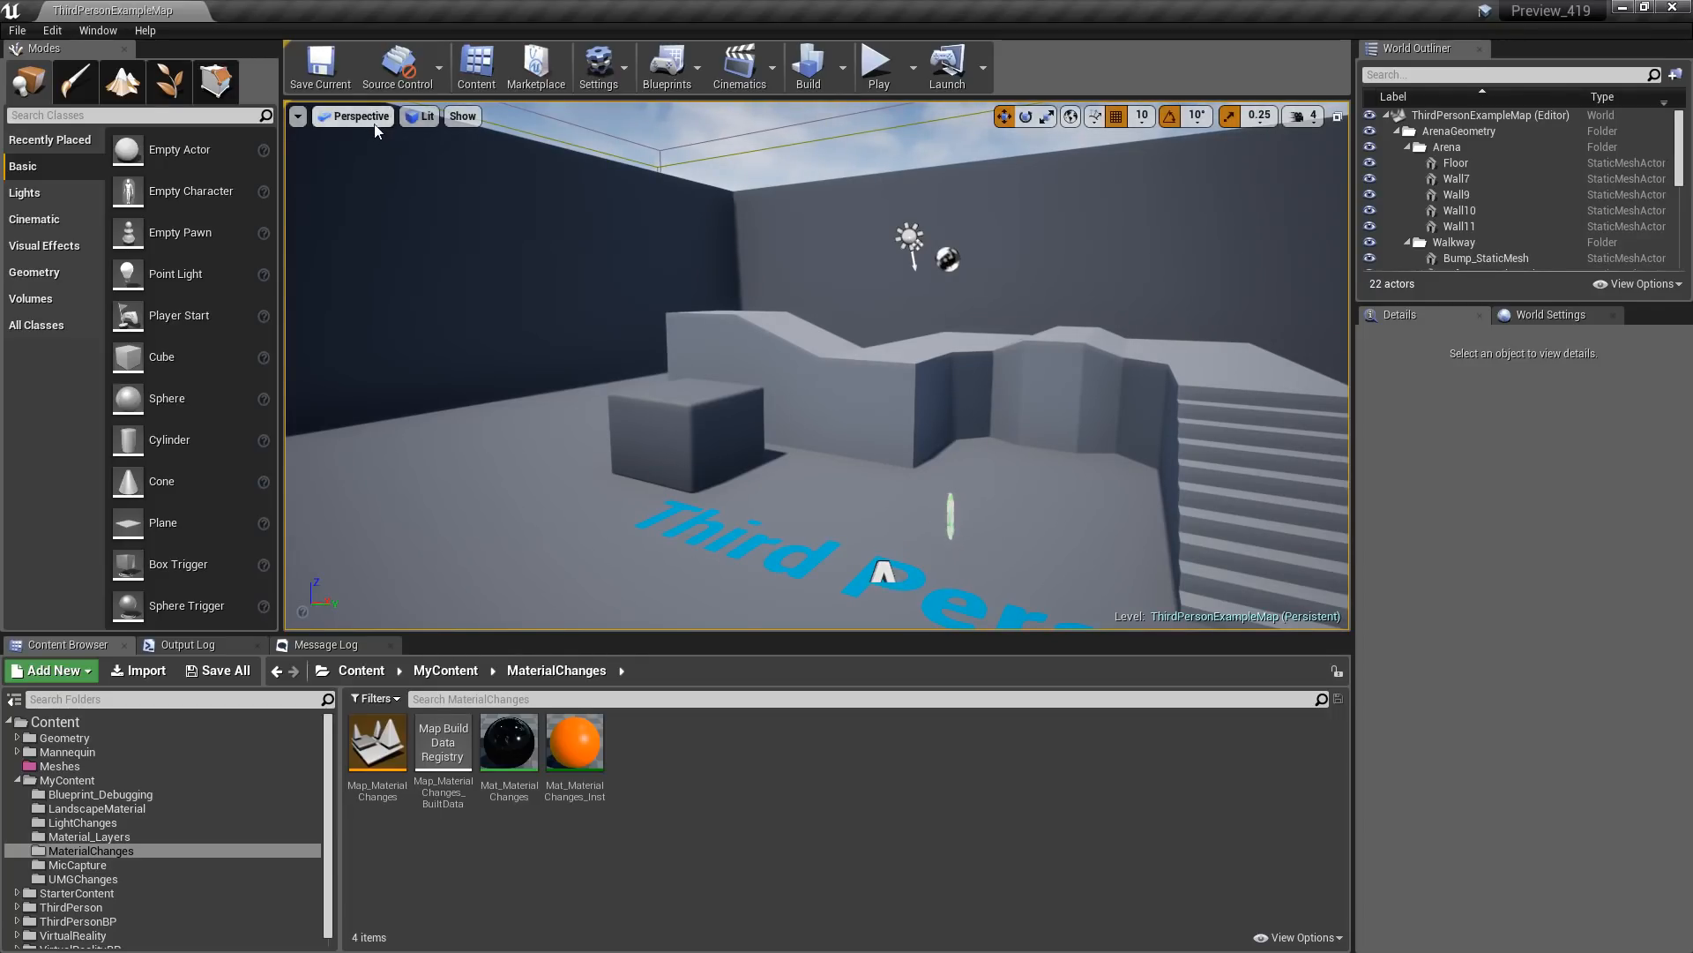
- Set EV100 to 1.0 and re-enable Game Settings exposure for the viewport
click(424, 117)
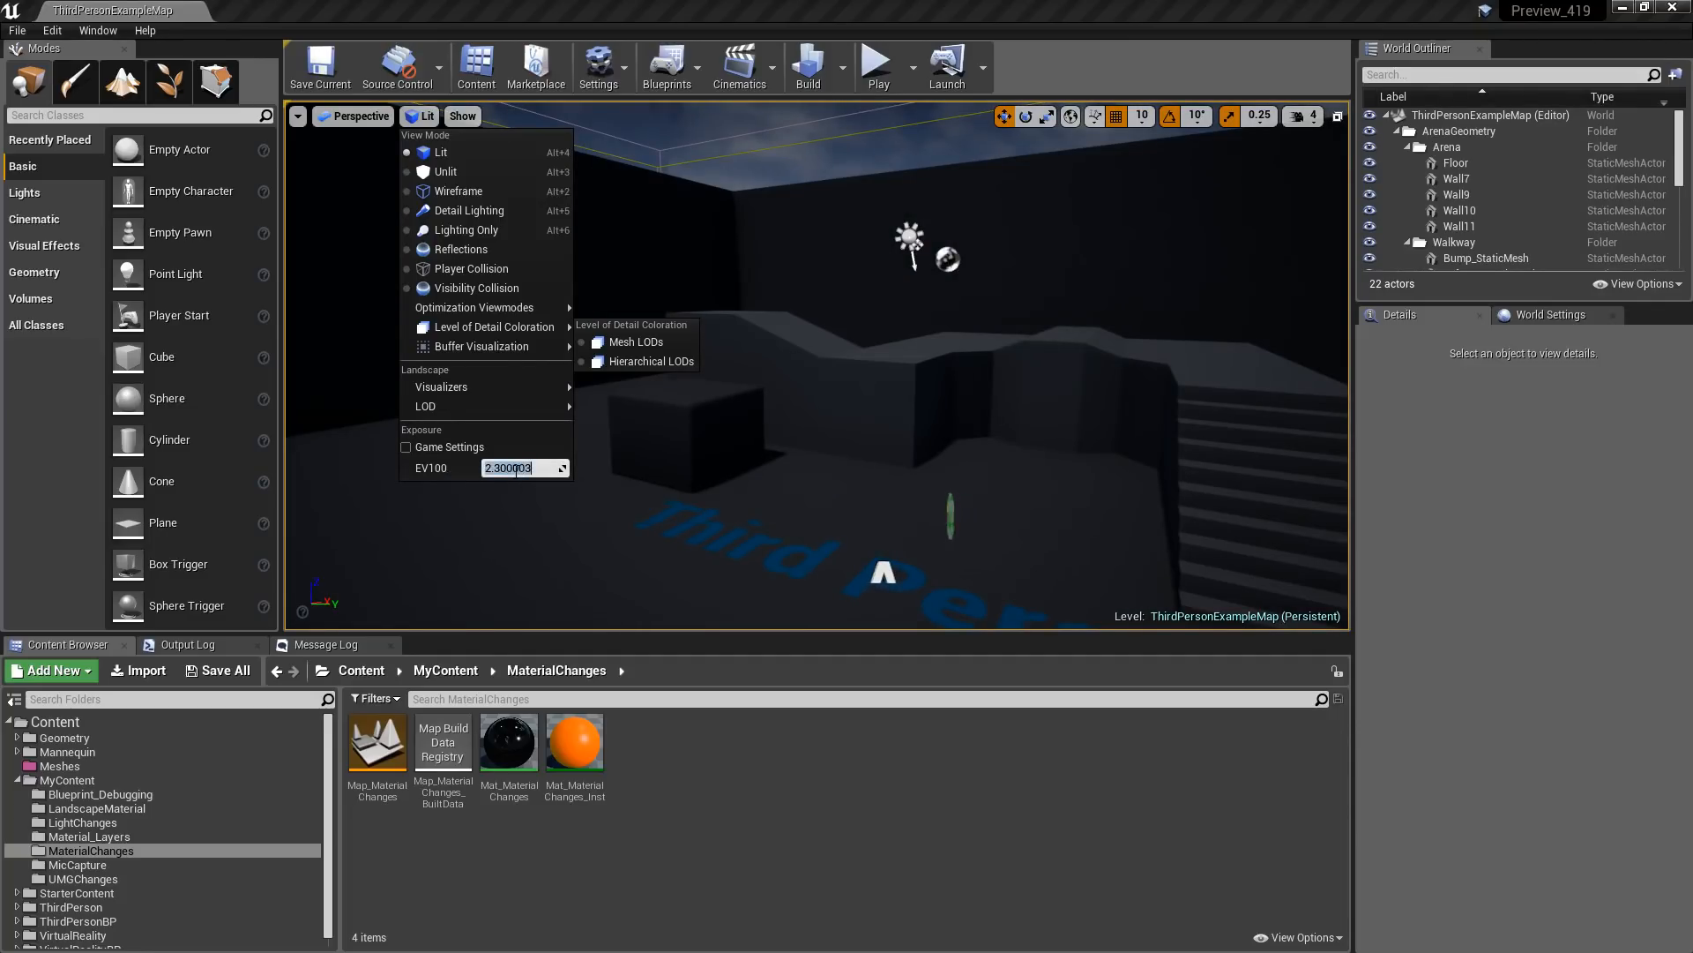
text(1.0)
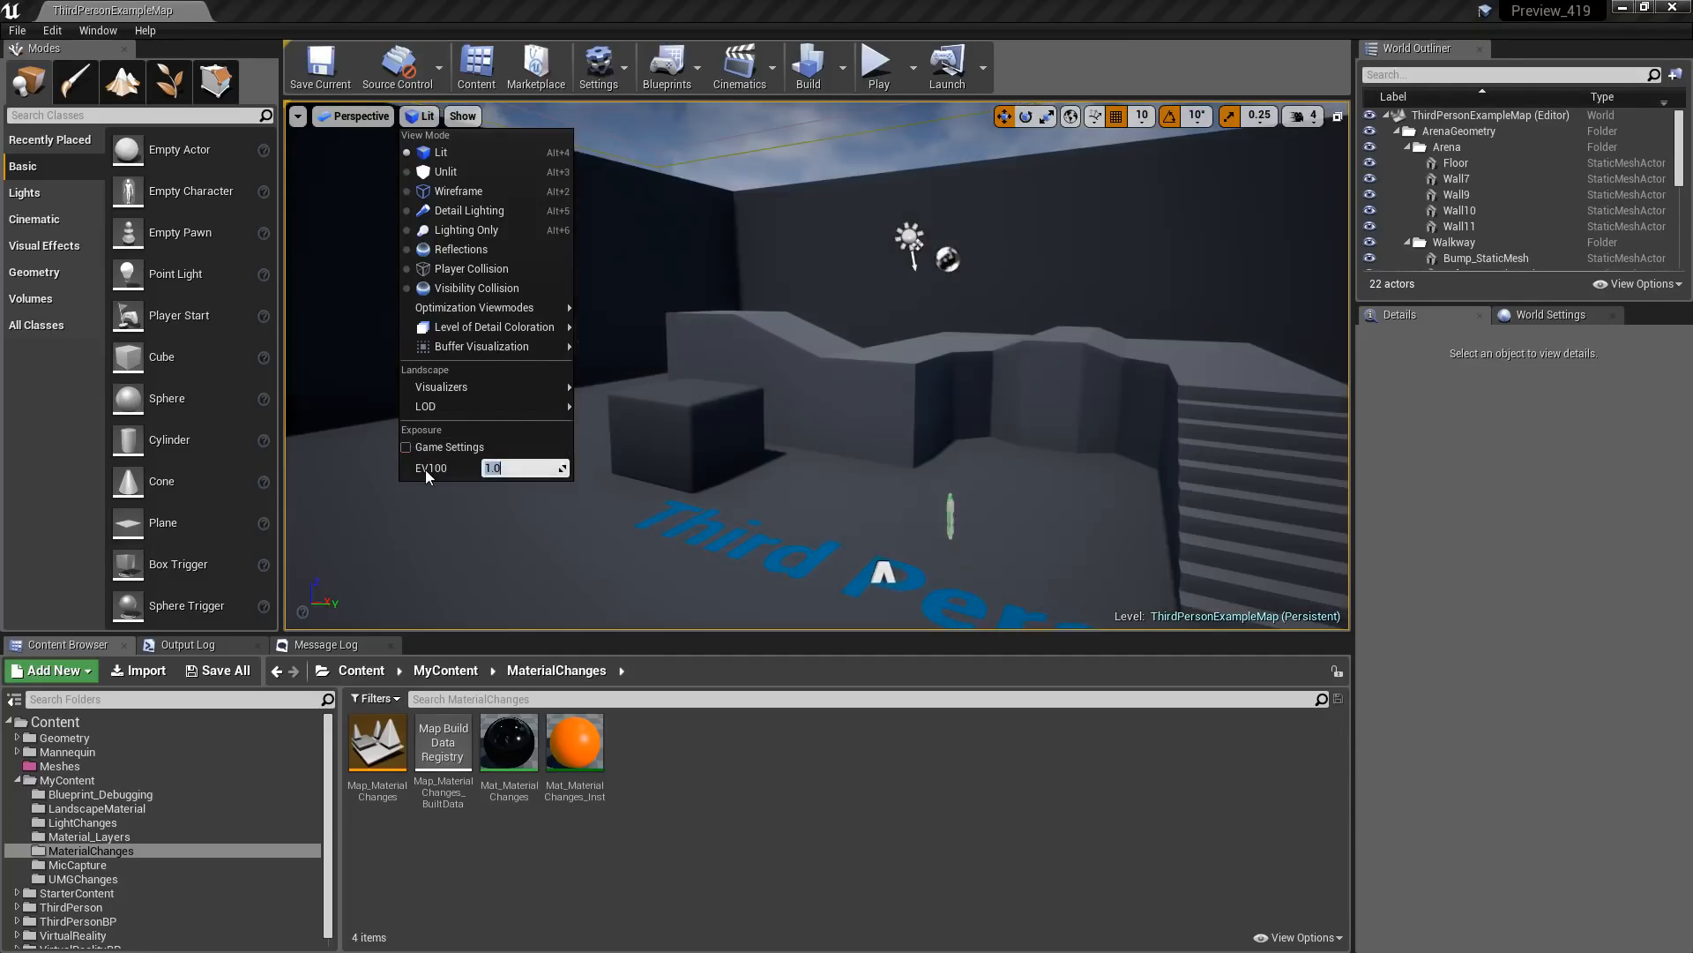
click(406, 448)
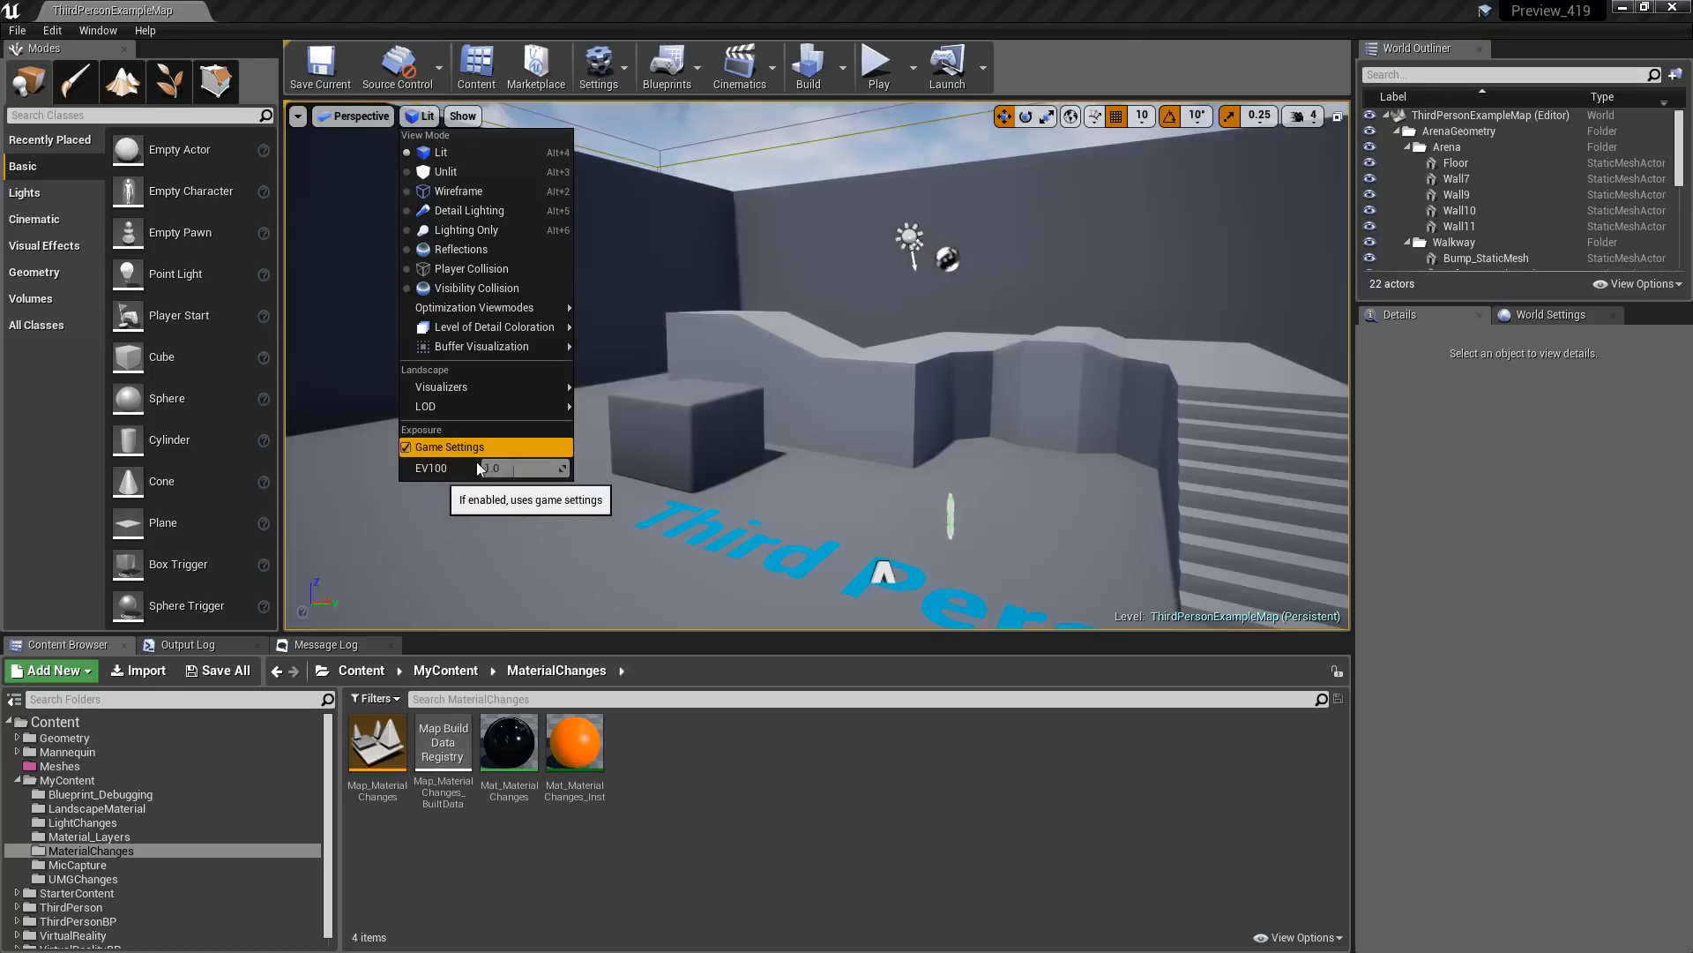
mouse_move(441, 386)
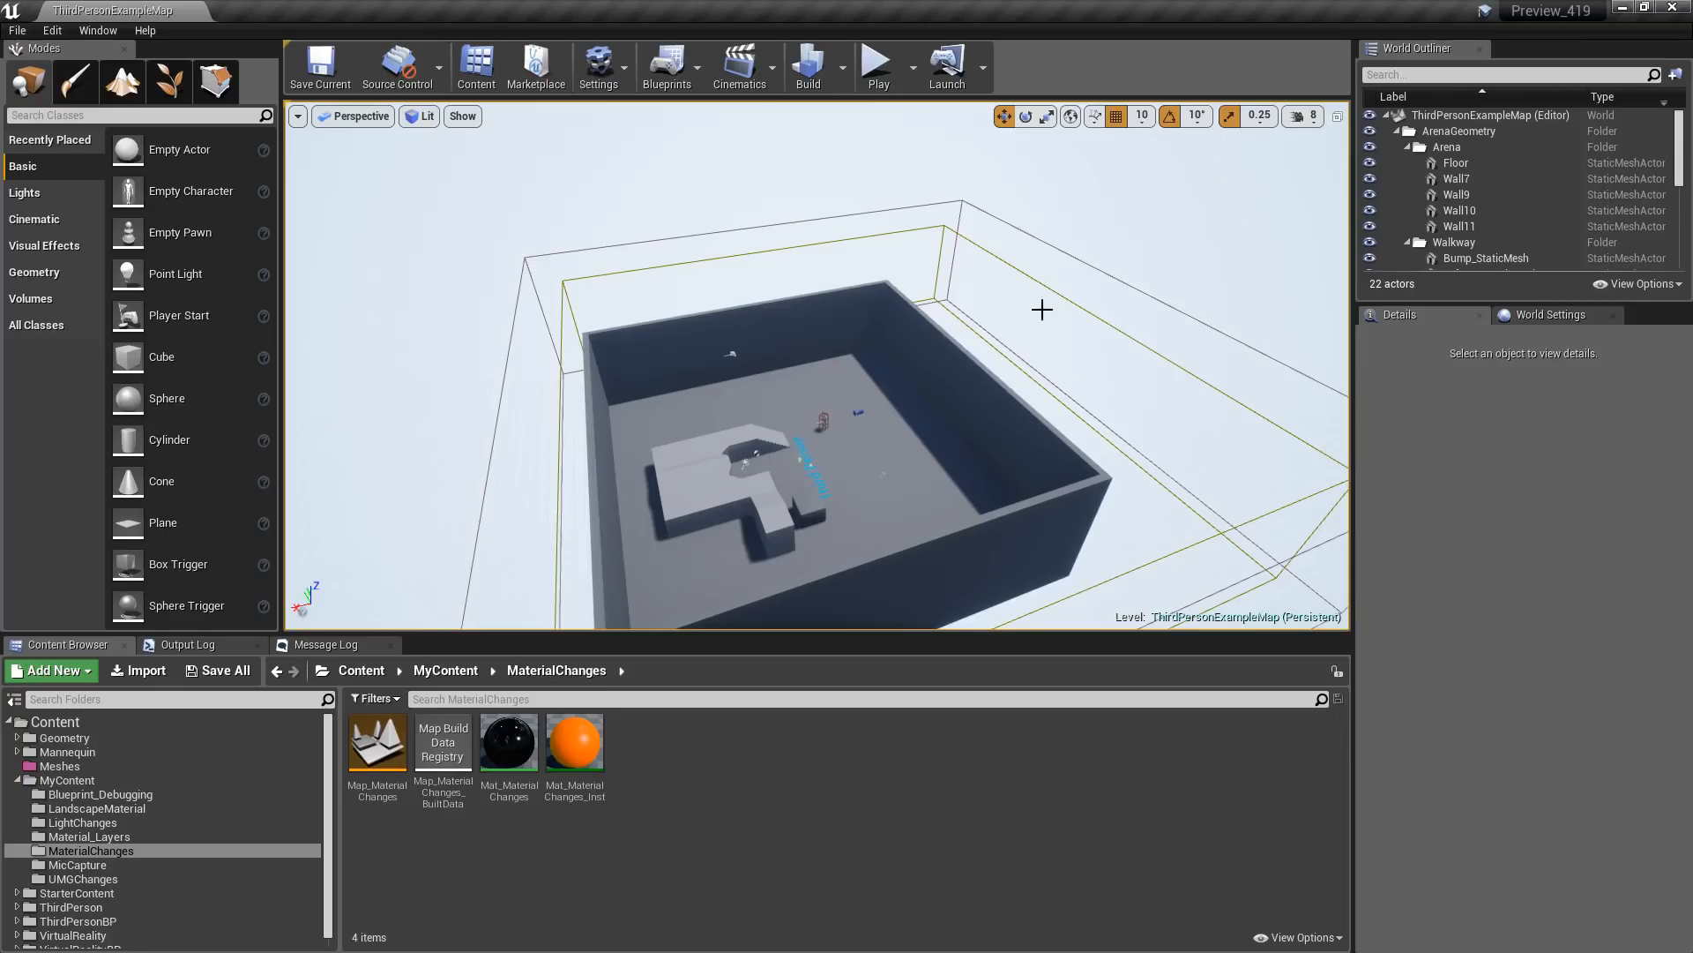
- Fly the level at camera speed 8, return speed to 4, and view the sky sphere and Network Player Start
click(1295, 116)
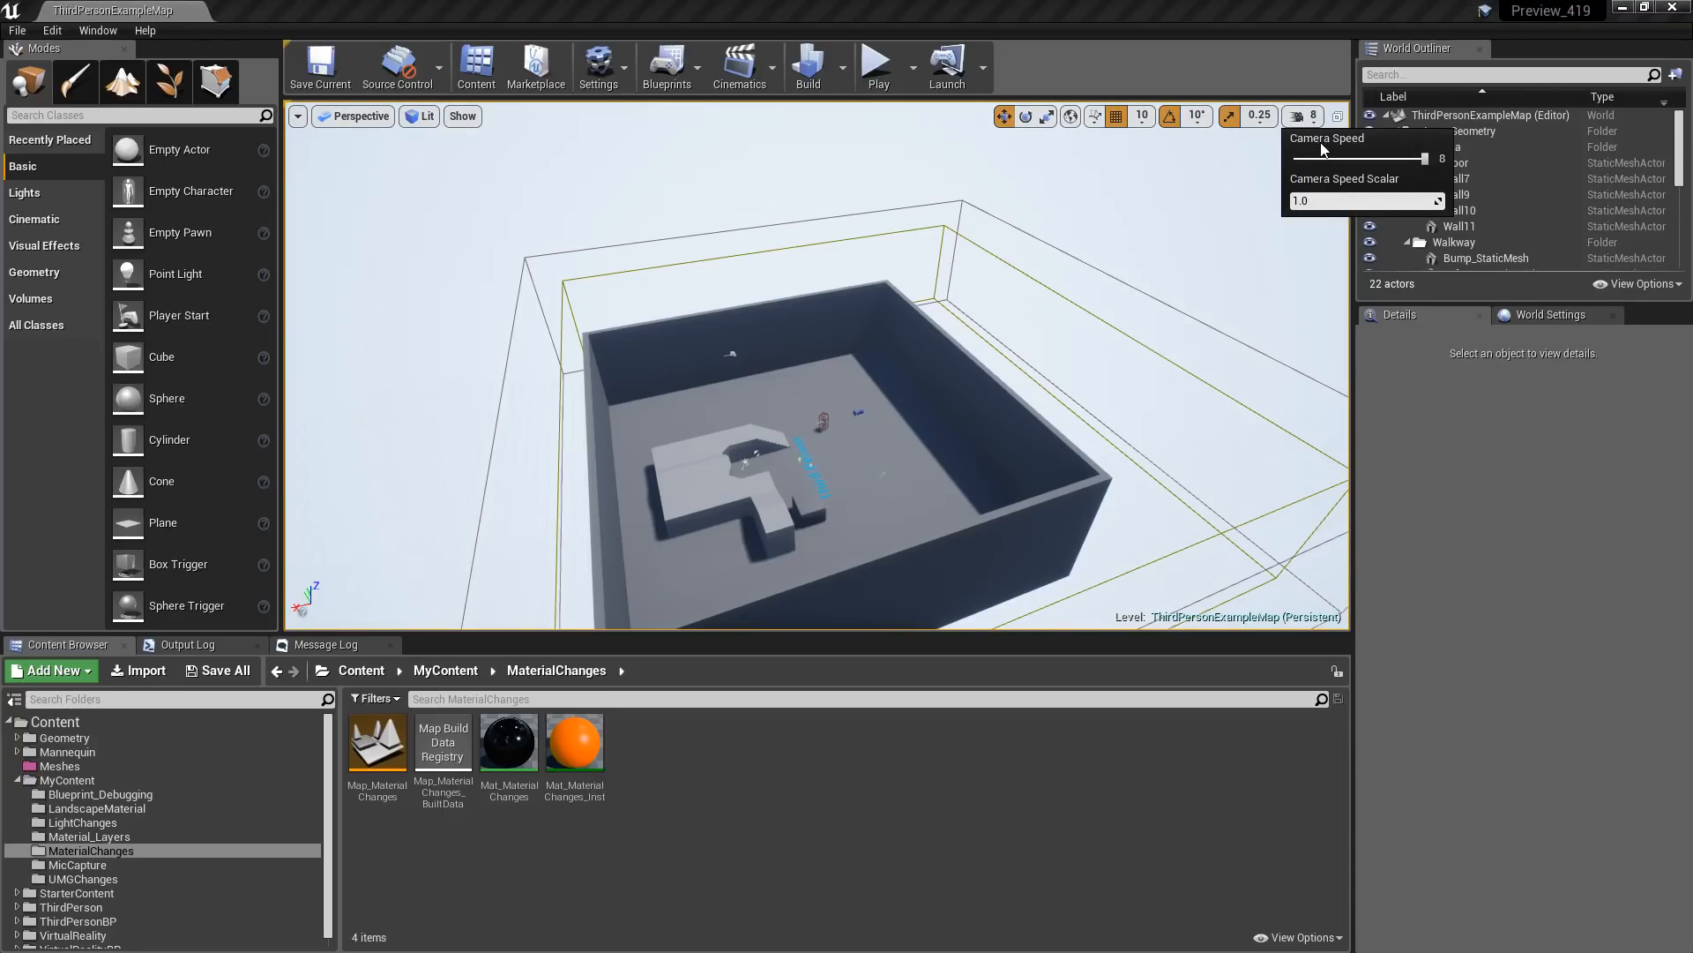
mouse_move(1328, 202)
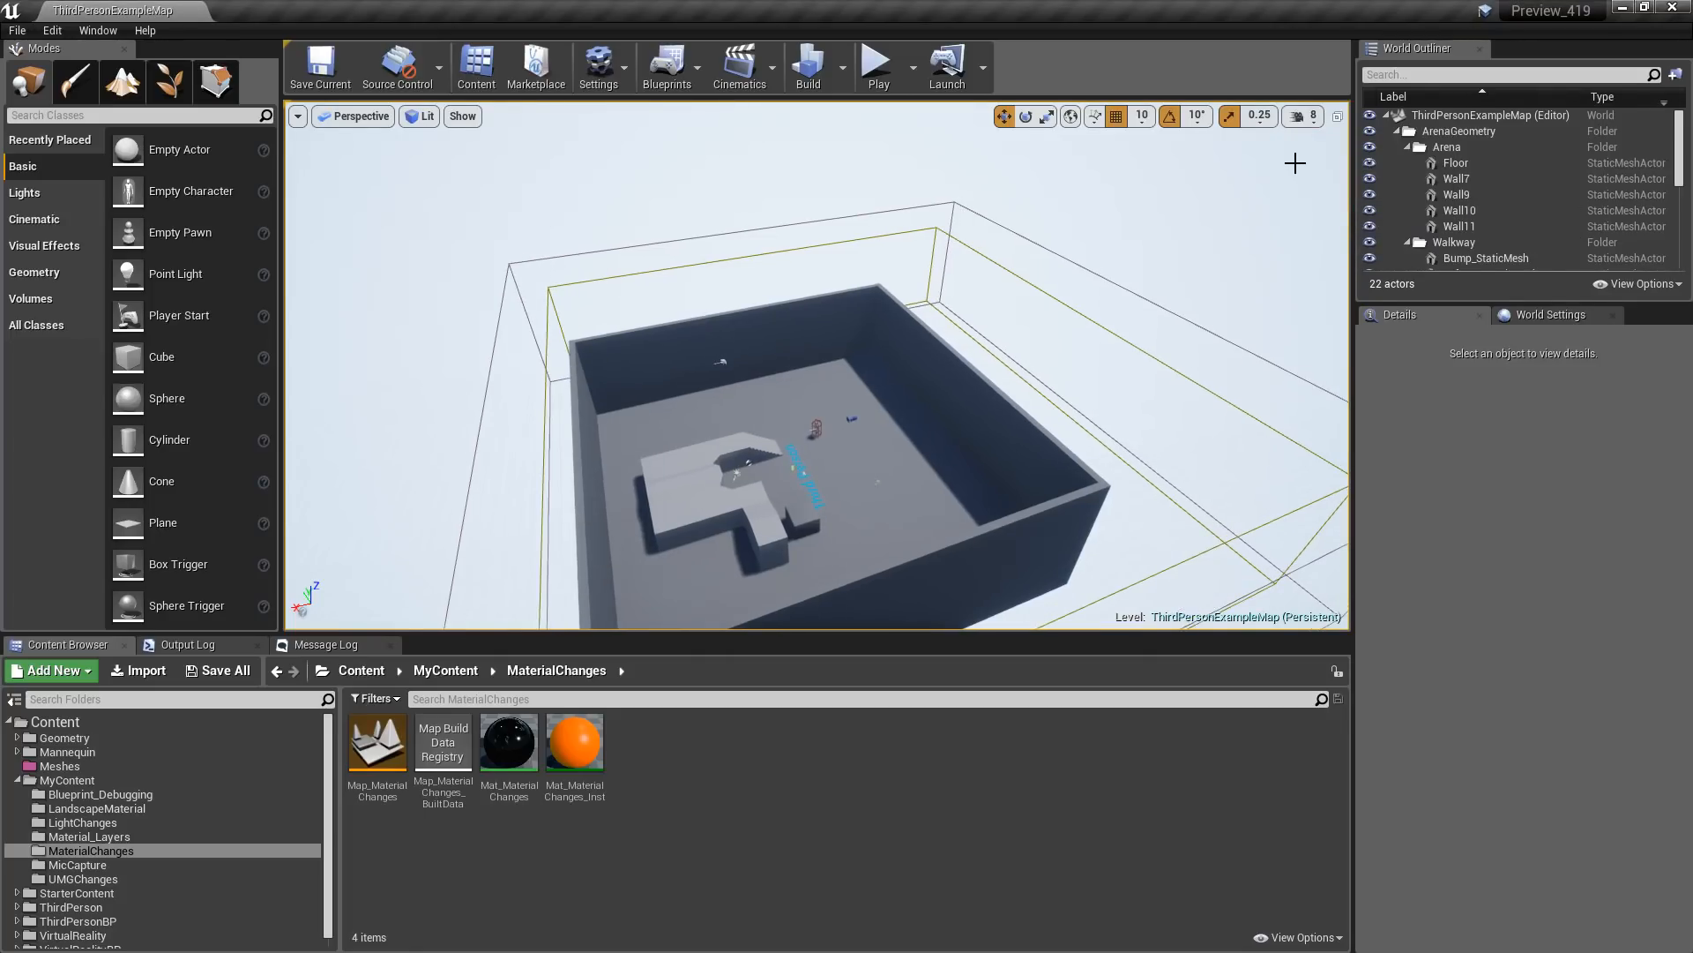
click(1295, 116)
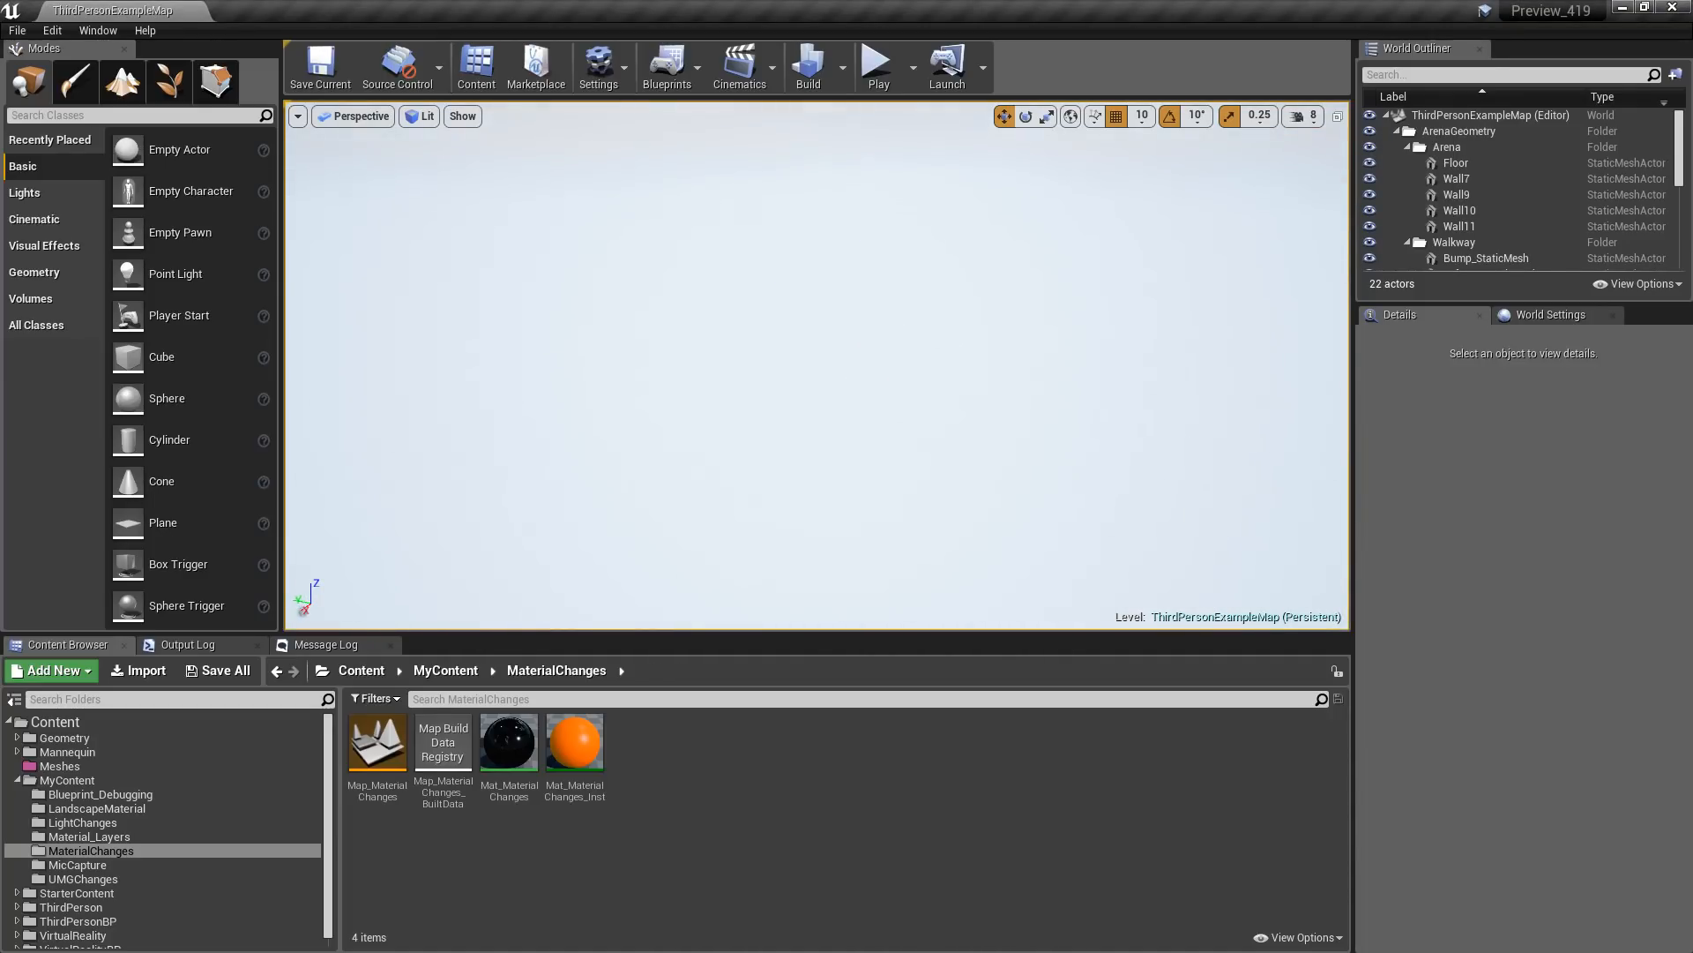
click(1302, 116)
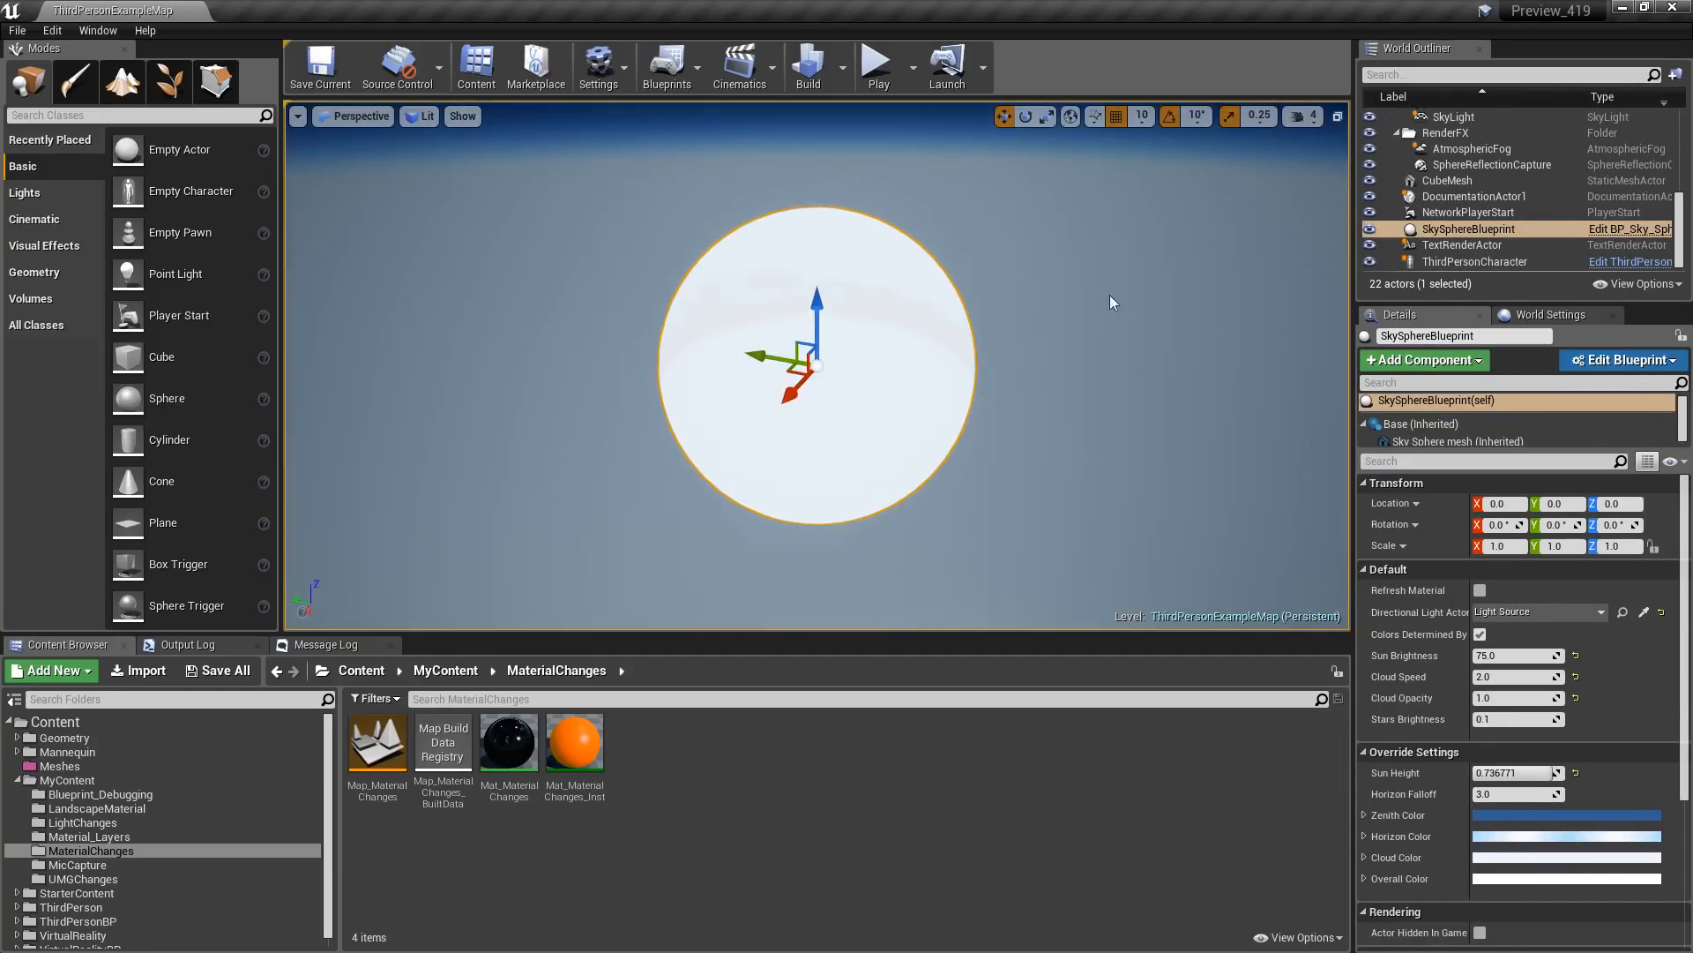
click(1468, 212)
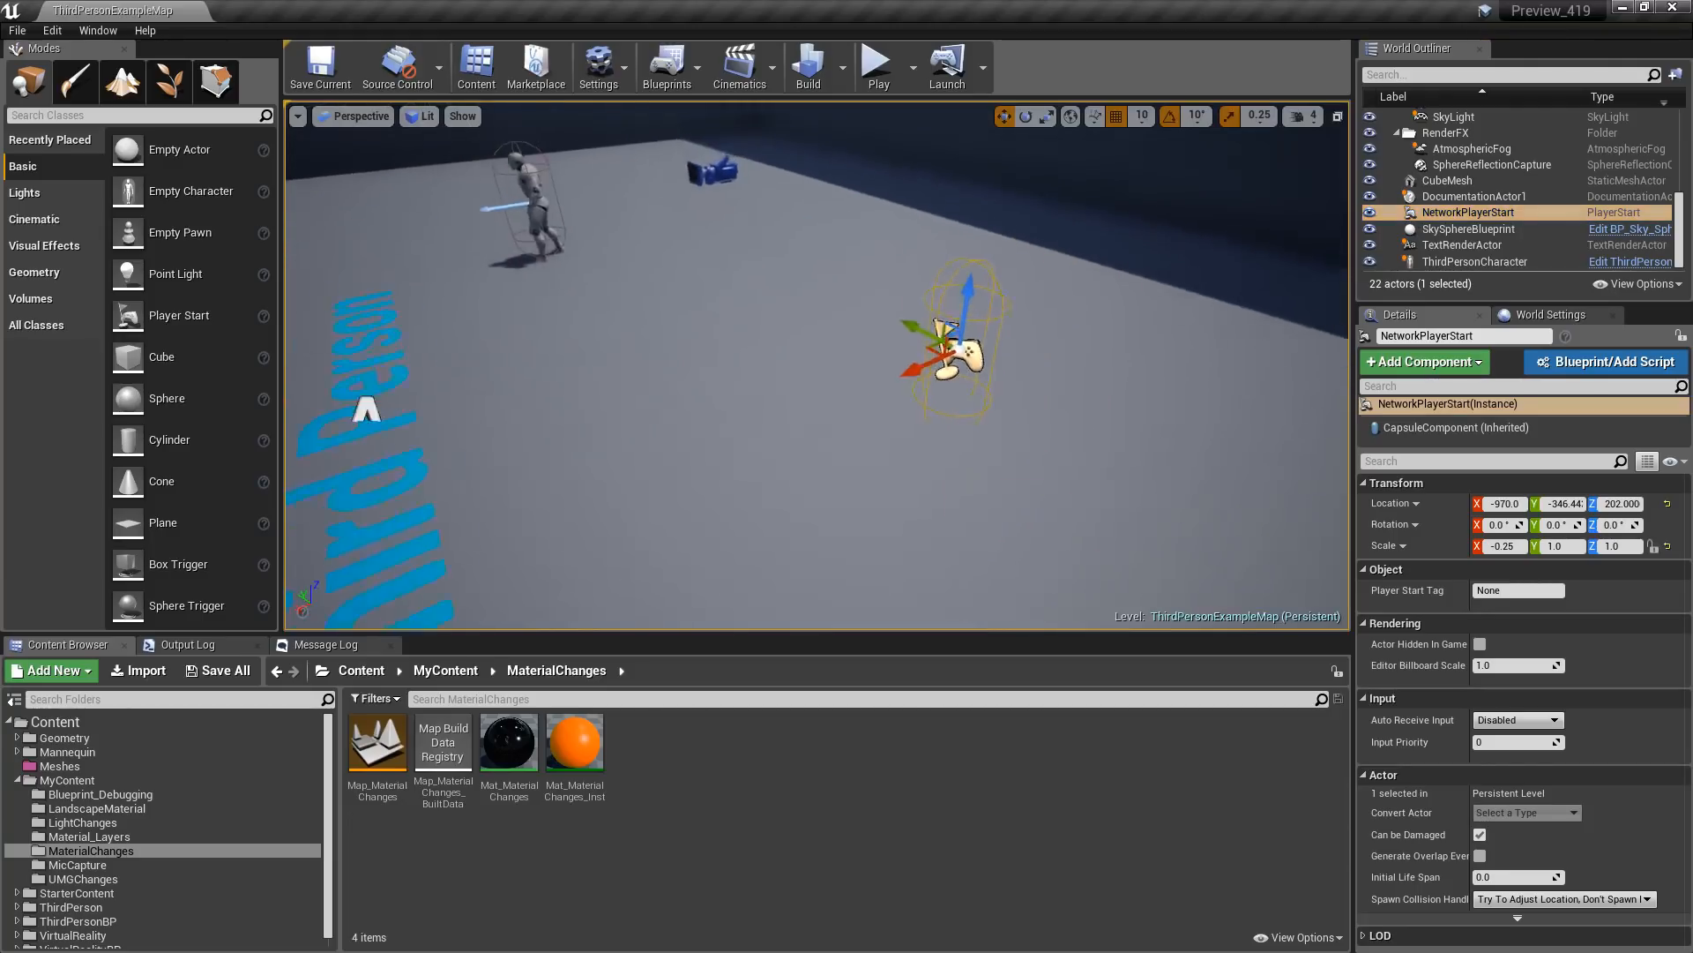